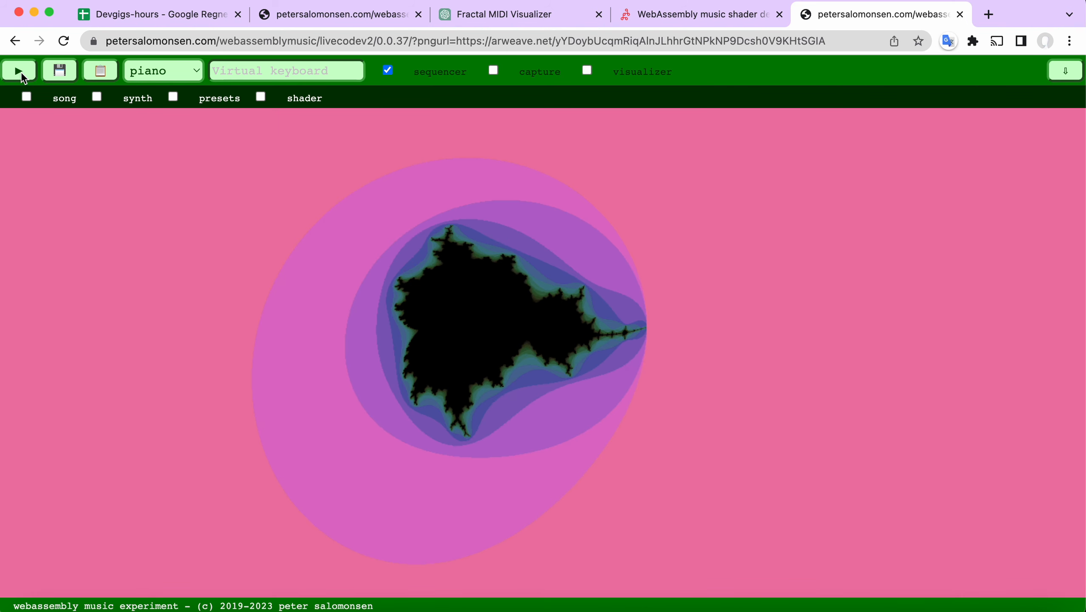
Play and stop the fractal demo song, revealing its Mandelbrot shader source code.
{"action": "left_click", "coordinate": [19, 70]}
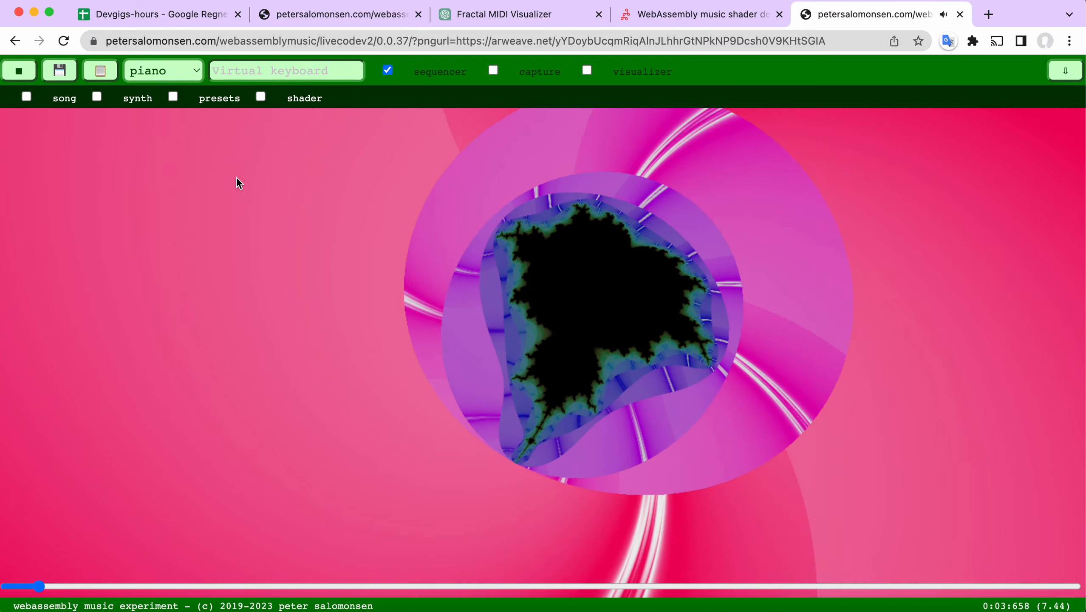
{"action": "left_click", "coordinate": [18, 71]}
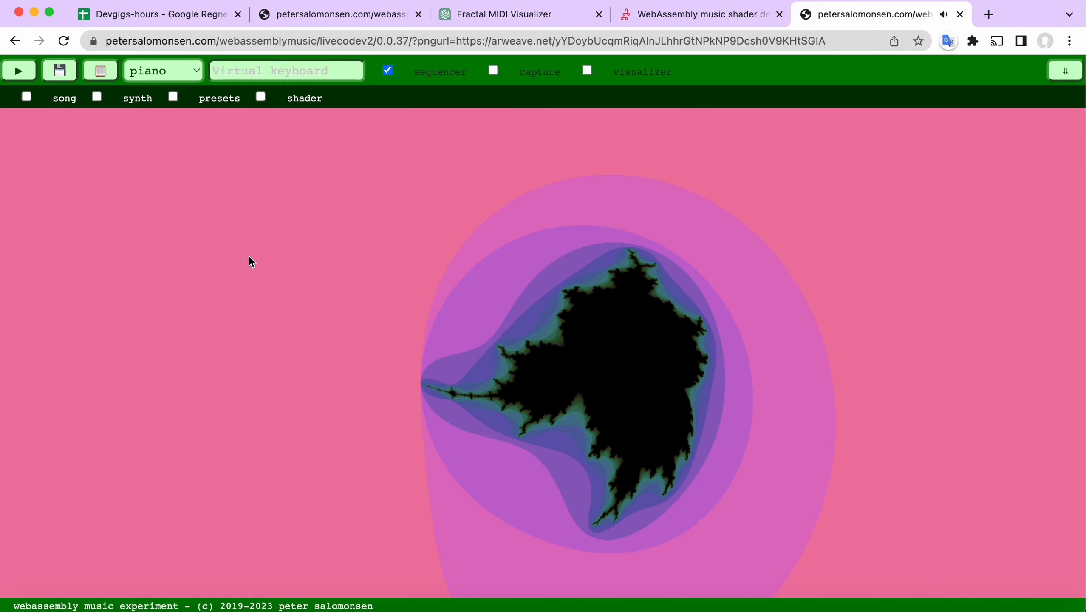
{"action": "mouse_move", "coordinate": [151, 212]}
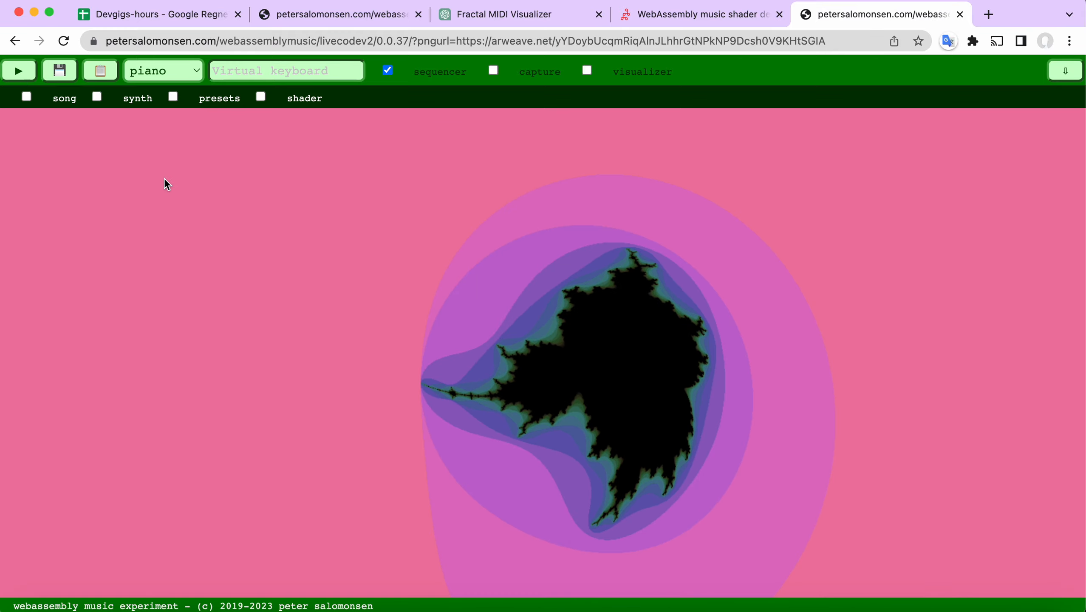
{"action": "left_click", "coordinate": [260, 97]}
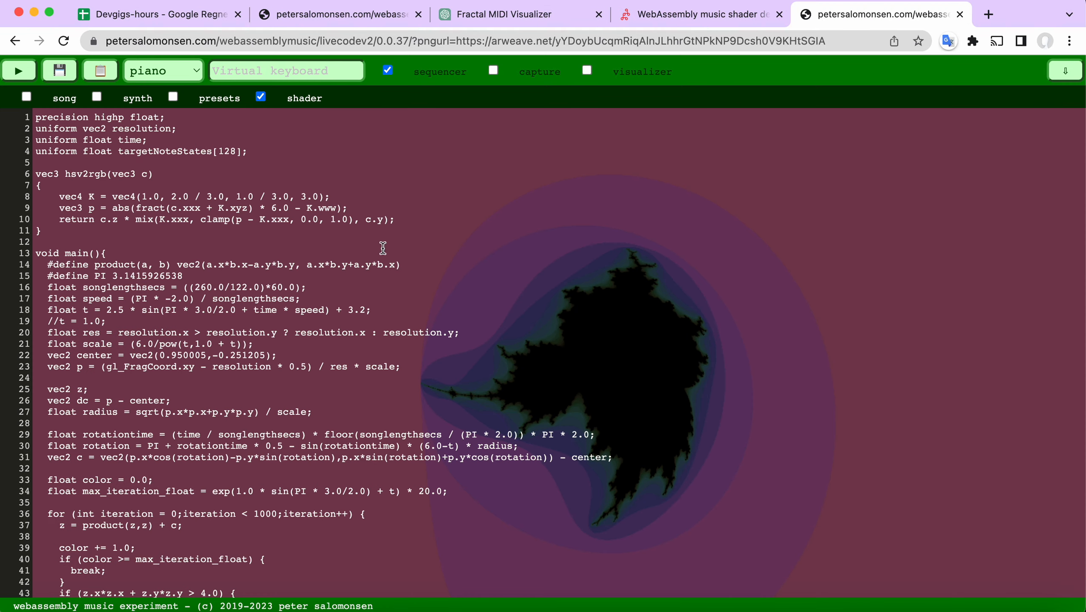
{"action": "mouse_move", "coordinate": [414, 317]}
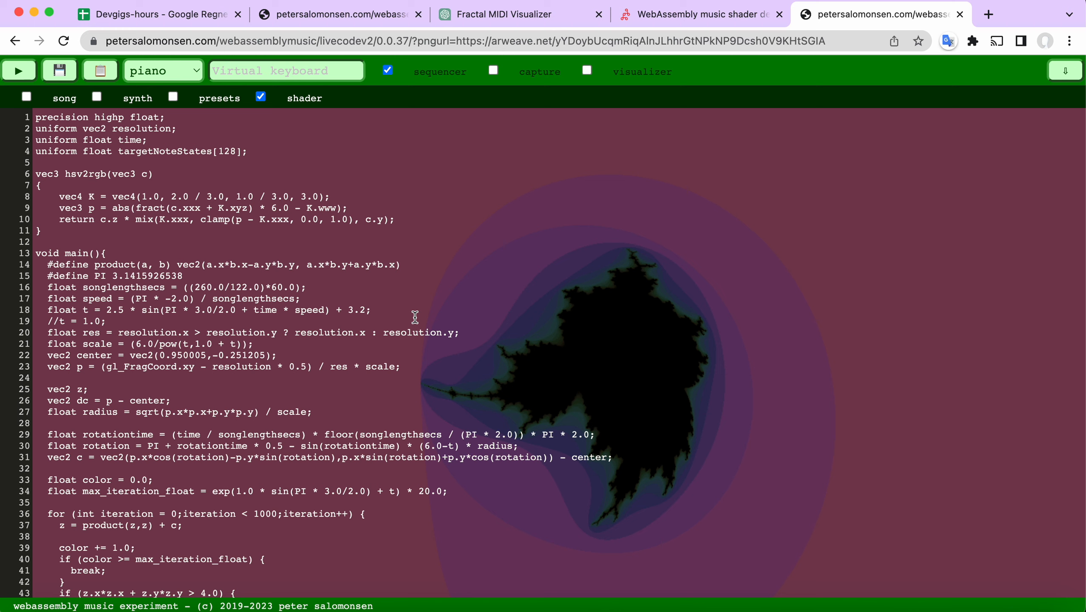
{"action": "mouse_move", "coordinate": [400, 312]}
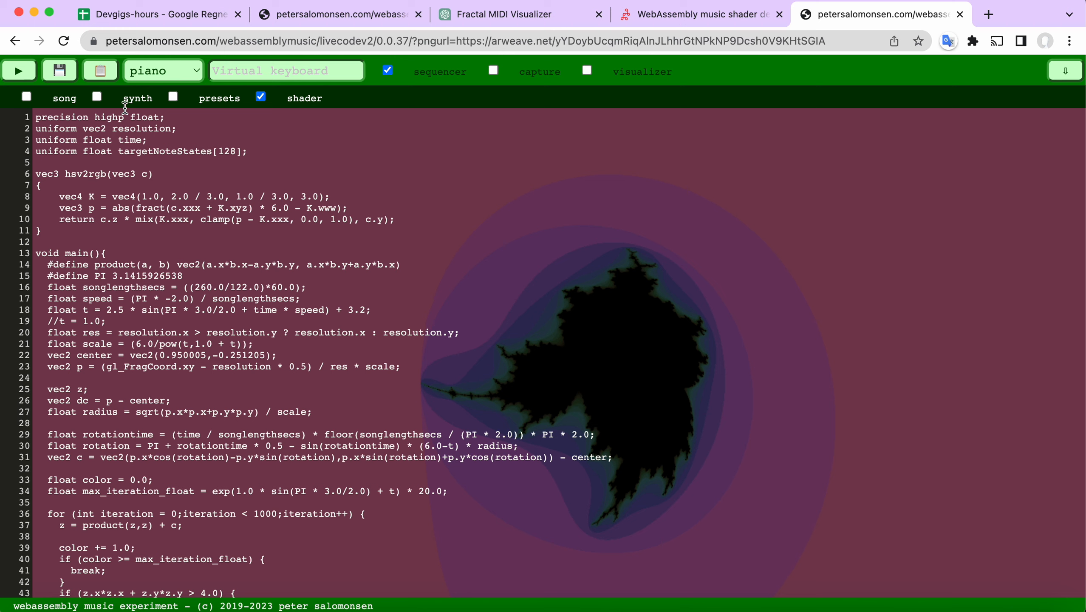
{"action": "mouse_move", "coordinate": [274, 111]}
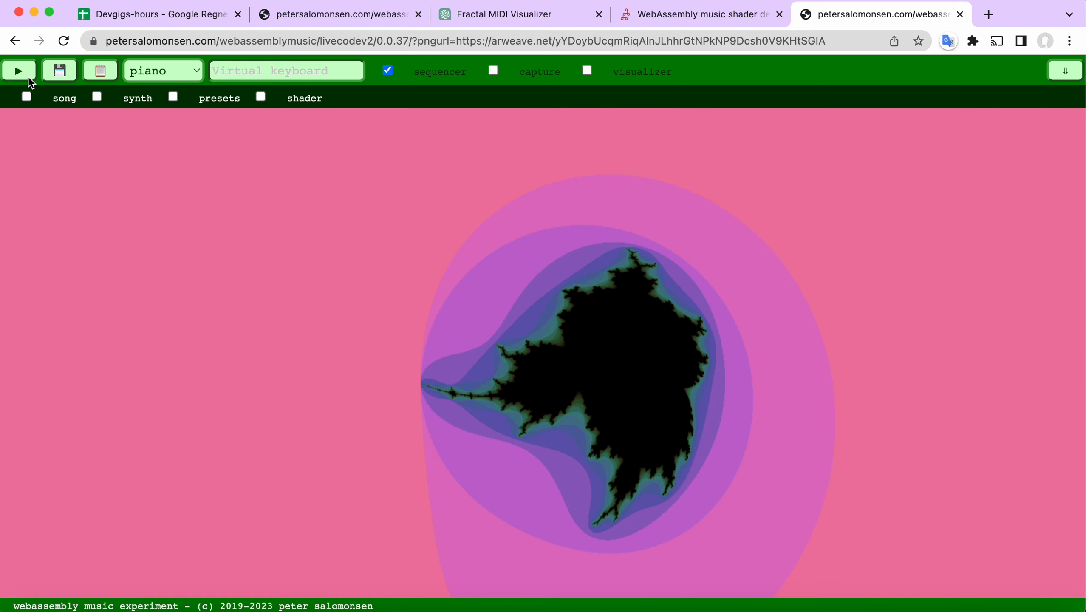
{"action": "left_click", "coordinate": [18, 69]}
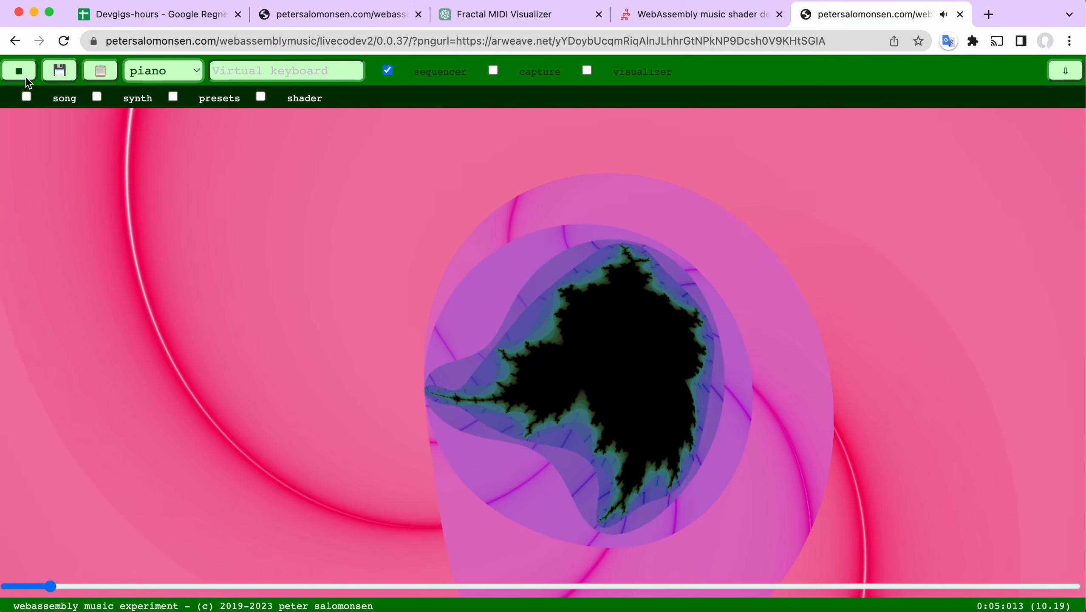
{"action": "left_click", "coordinate": [19, 70]}
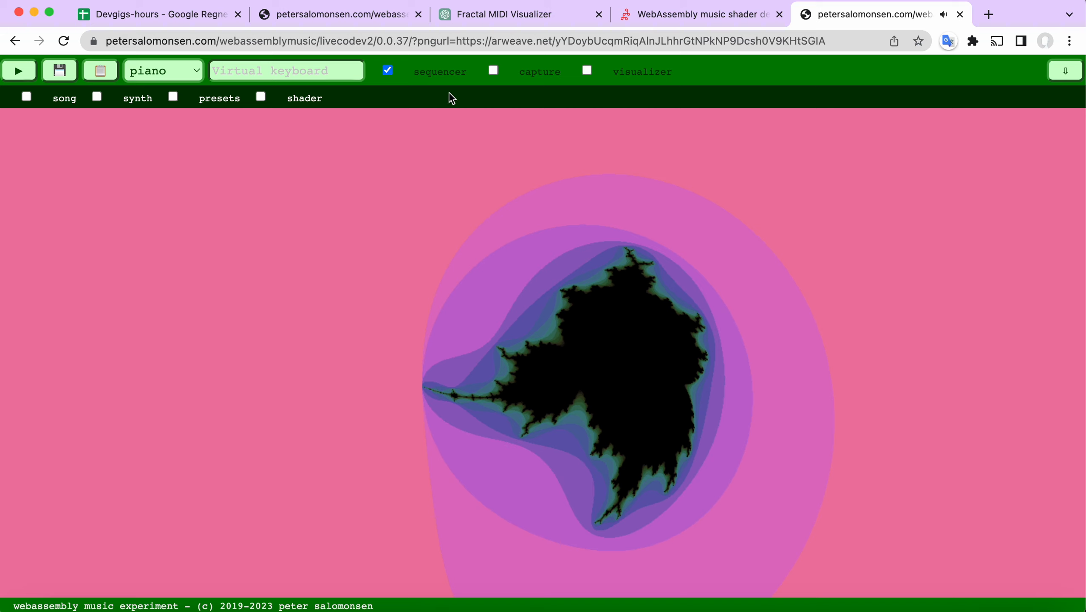
{"action": "mouse_move", "coordinate": [495, 128]}
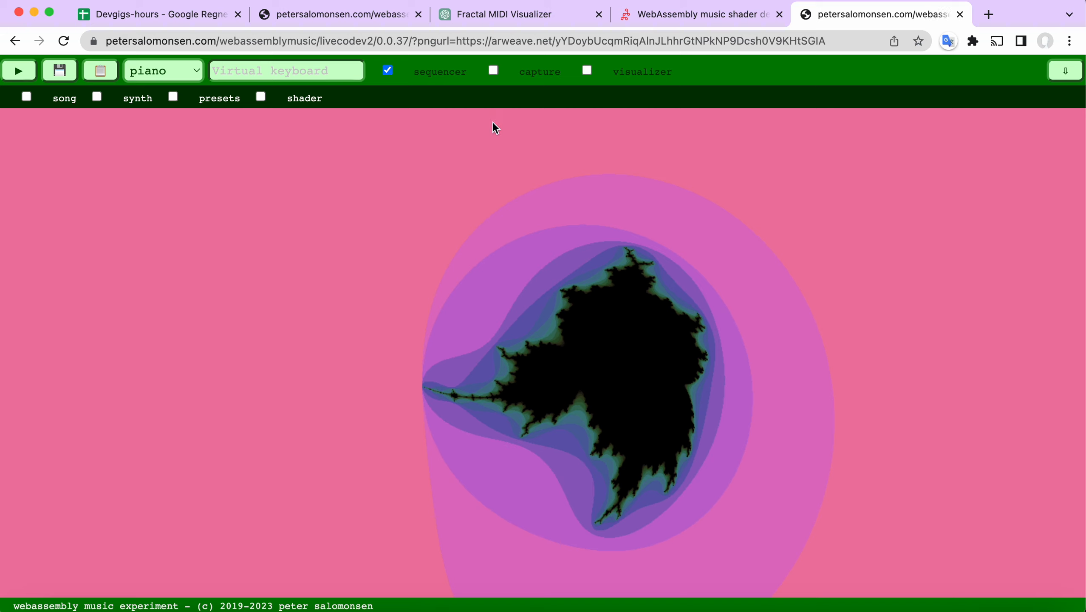
Switch to the sea-wave shader project and play it with all code editors hidden.
{"action": "left_click", "coordinate": [335, 13]}
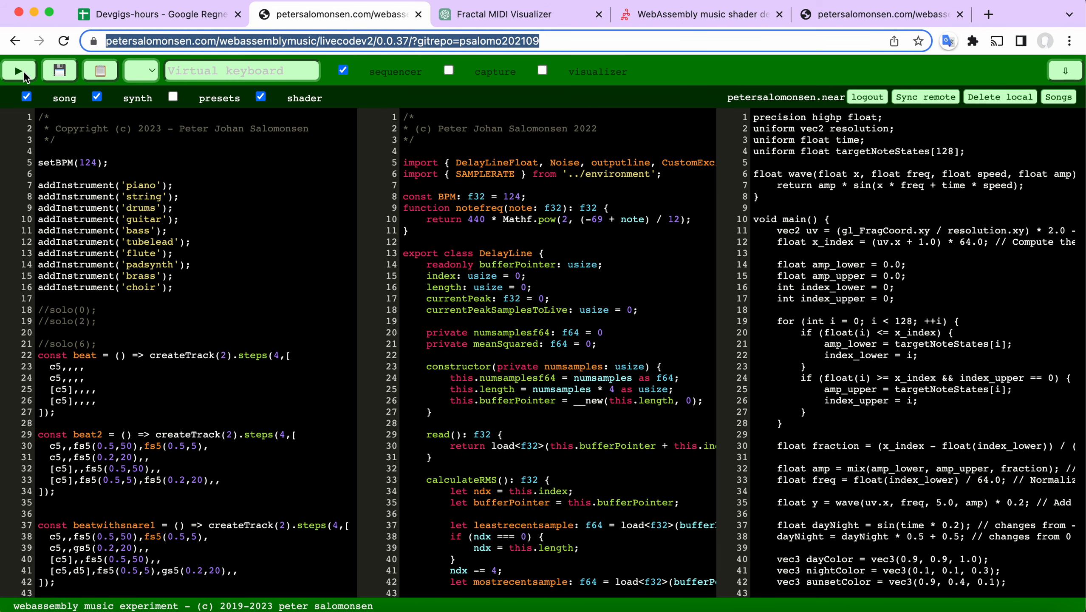
{"action": "left_click", "coordinate": [19, 69]}
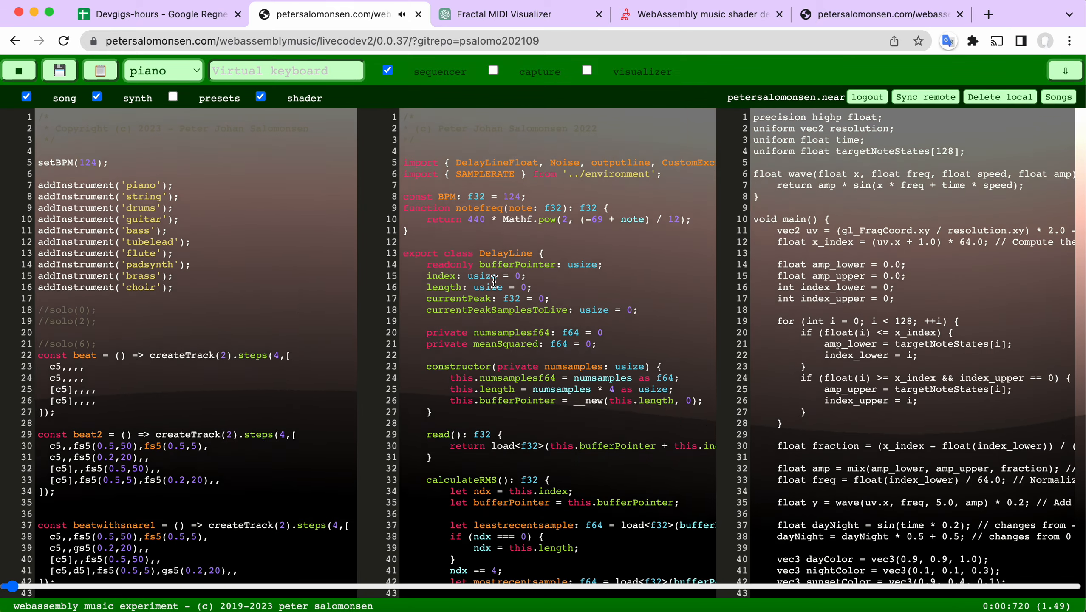
{"action": "left_click", "coordinate": [260, 96]}
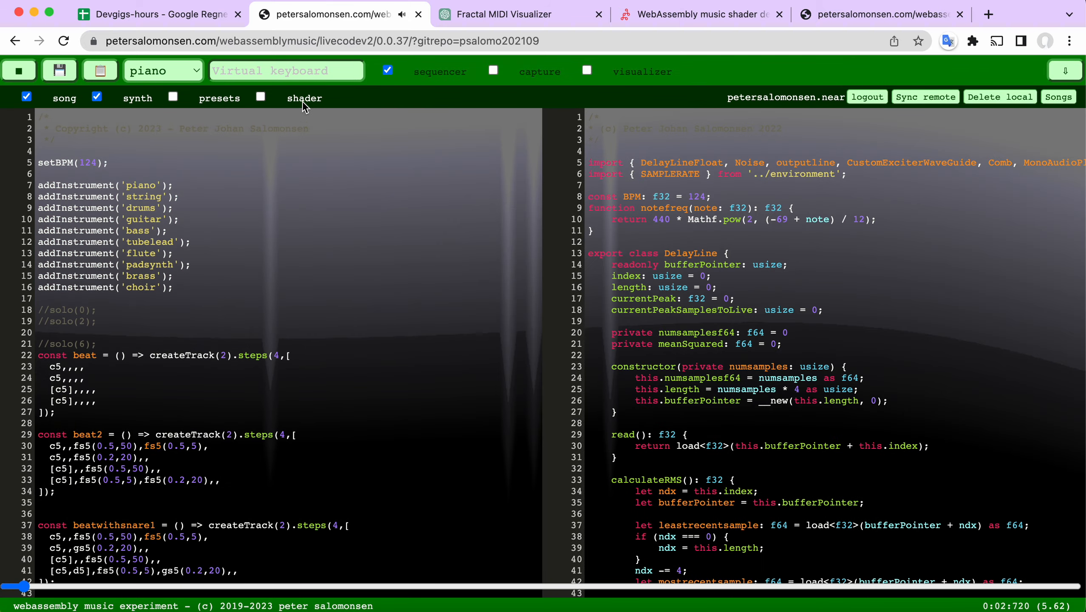
{"action": "left_click", "coordinate": [27, 96]}
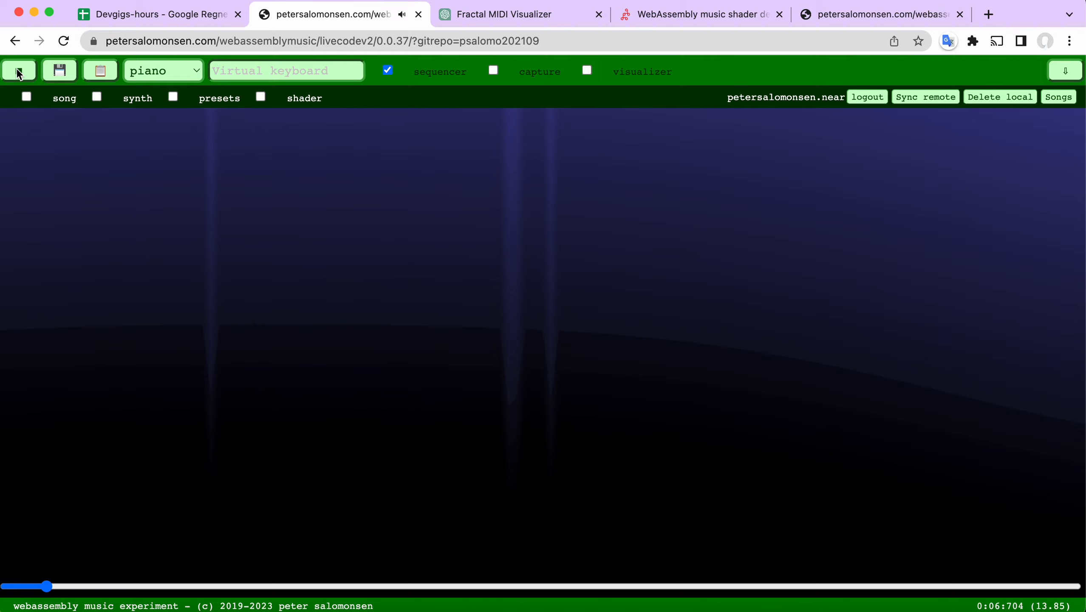
{"action": "left_click", "coordinate": [19, 70]}
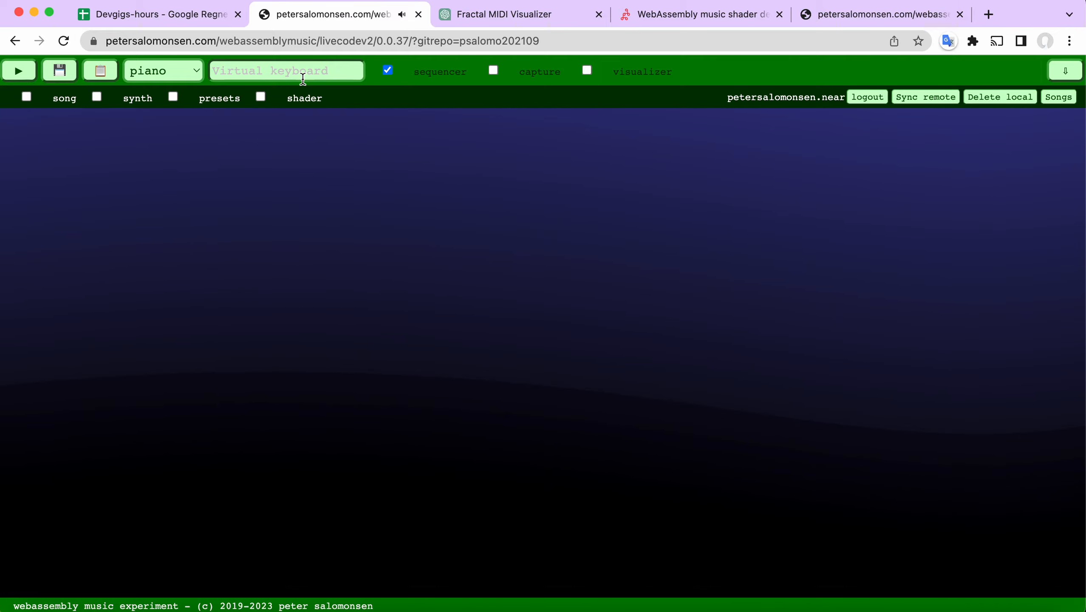
Show the wave shader source, scroll through it, then reveal the fractal shader code.
{"action": "left_click", "coordinate": [260, 96]}
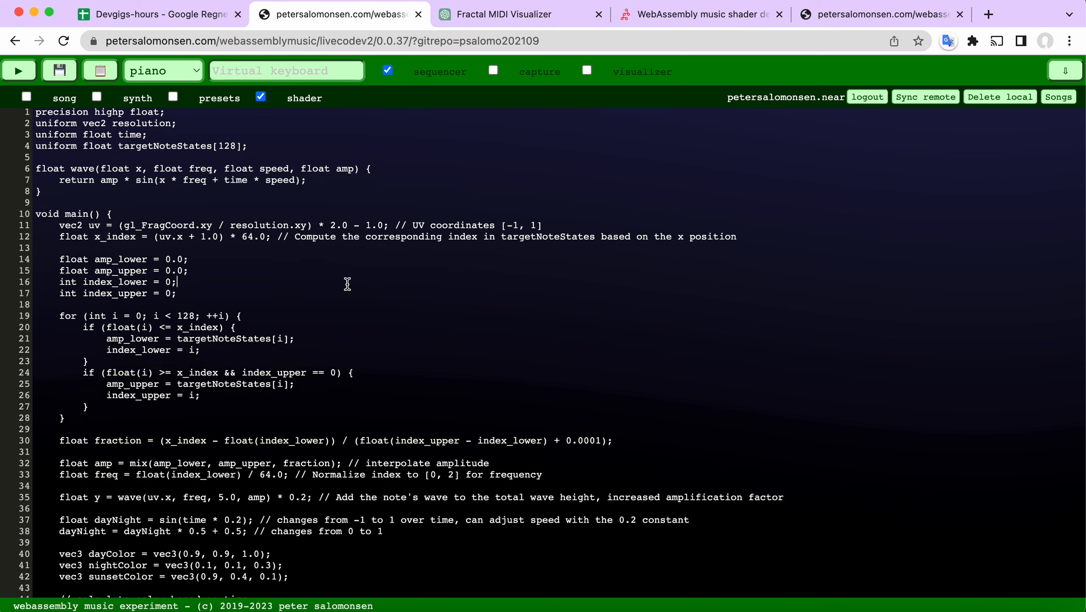
{"action": "scroll", "scroll_direction": "down", "scroll_amount": 3}
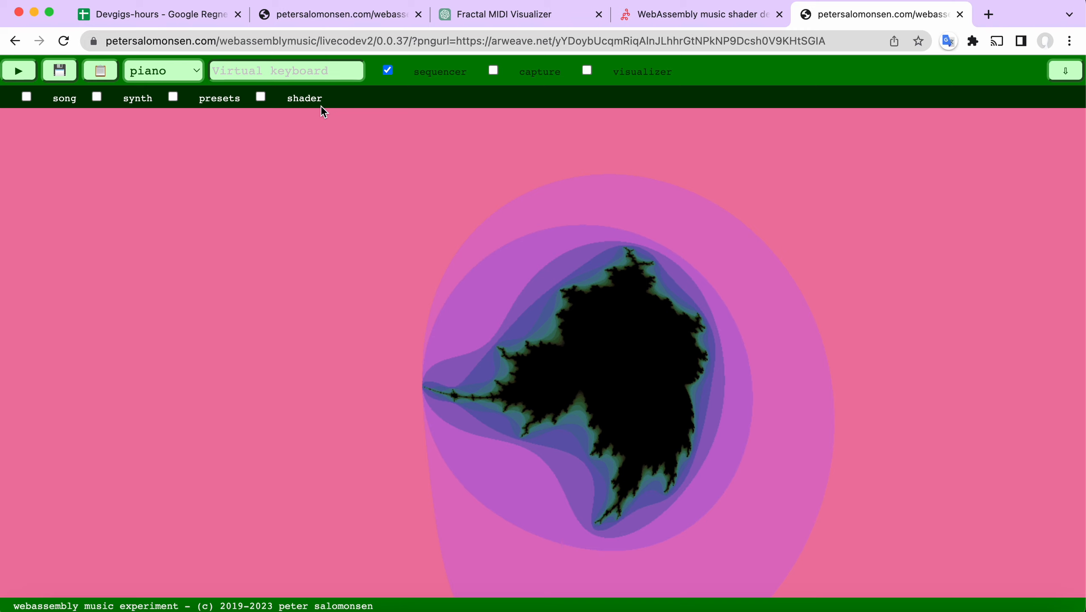
{"action": "left_click", "coordinate": [260, 97]}
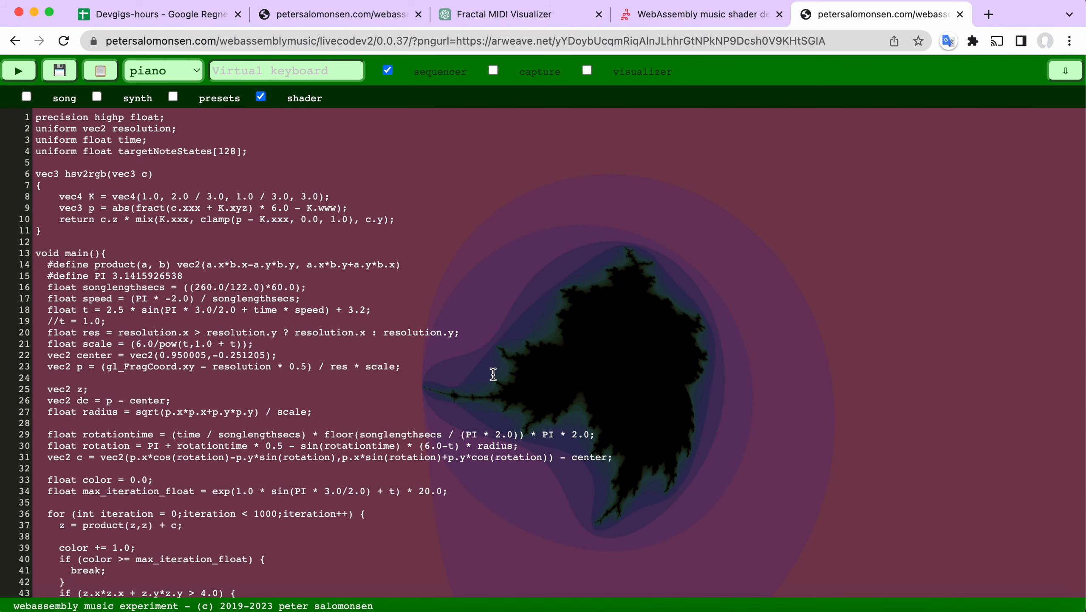
{"action": "mouse_move", "coordinate": [691, 120]}
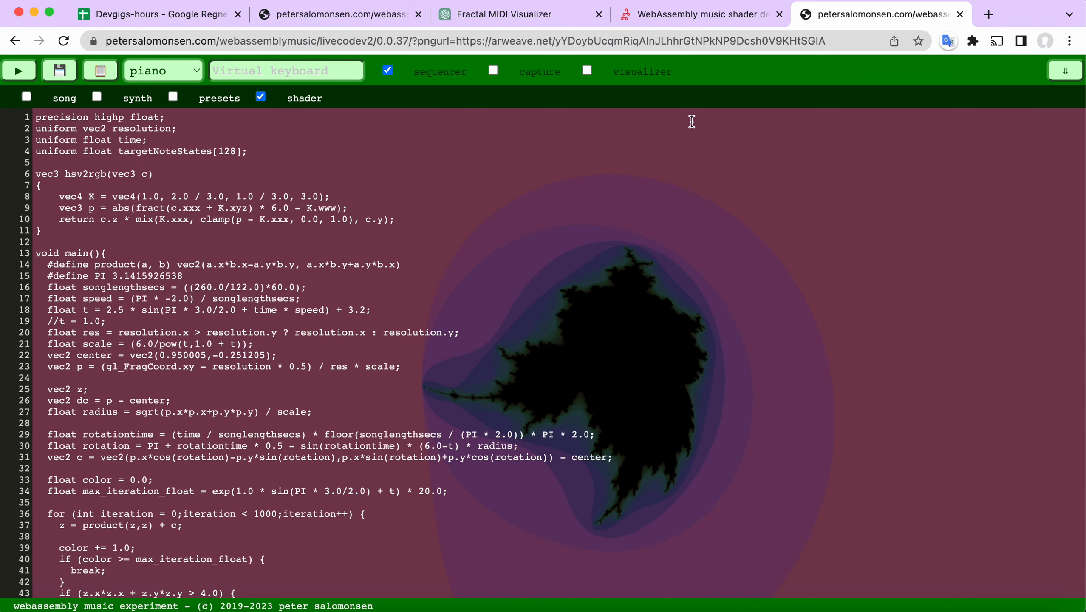
{"action": "mouse_move", "coordinate": [440, 57]}
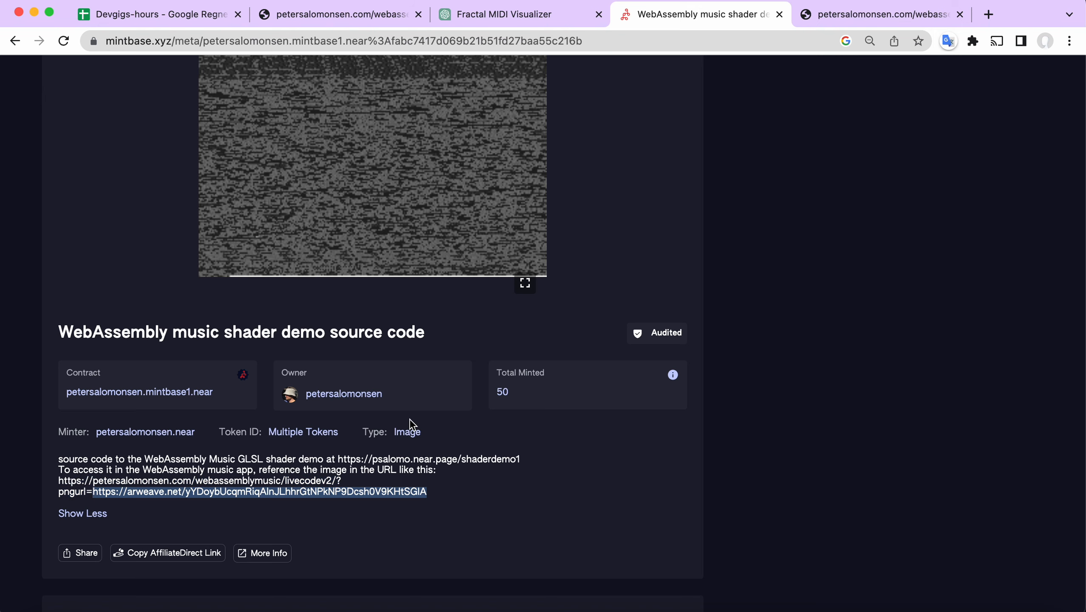
Open the arweave pngurl image link from the Mintbase page in a new tab.
{"action": "left_click", "coordinate": [1010, 14]}
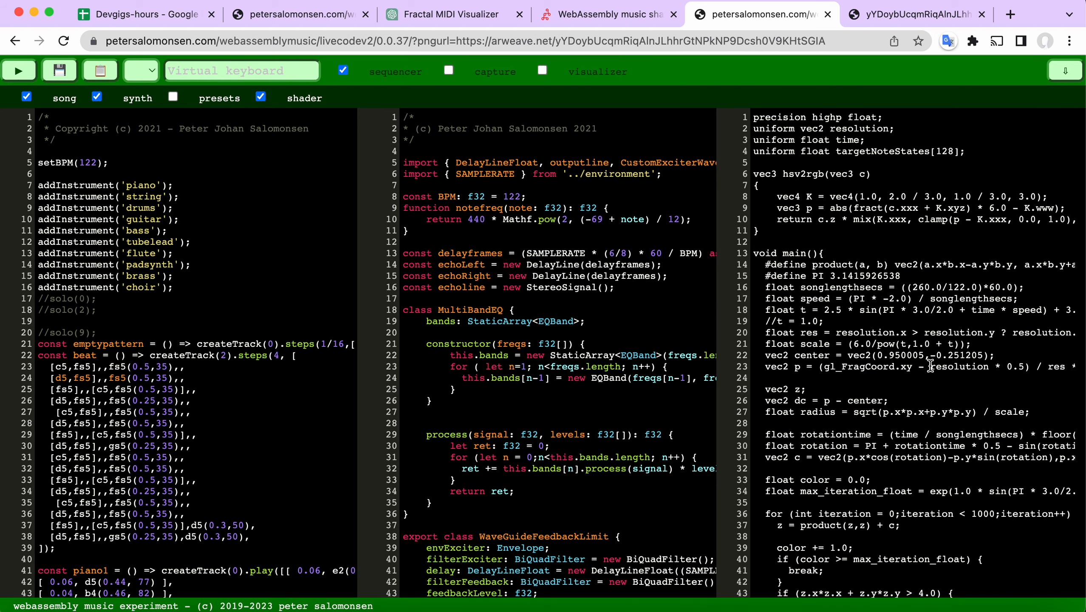
Start playing the fractal demo song behind its song, synth and shader code.
{"action": "left_click", "coordinate": [19, 70]}
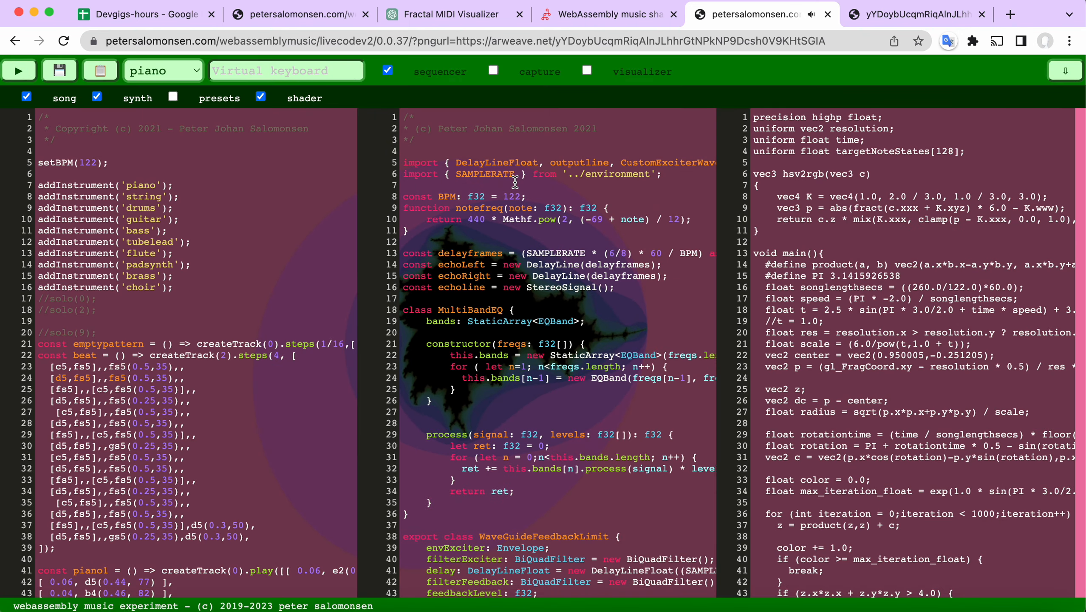
{"action": "mouse_move", "coordinate": [616, 57]}
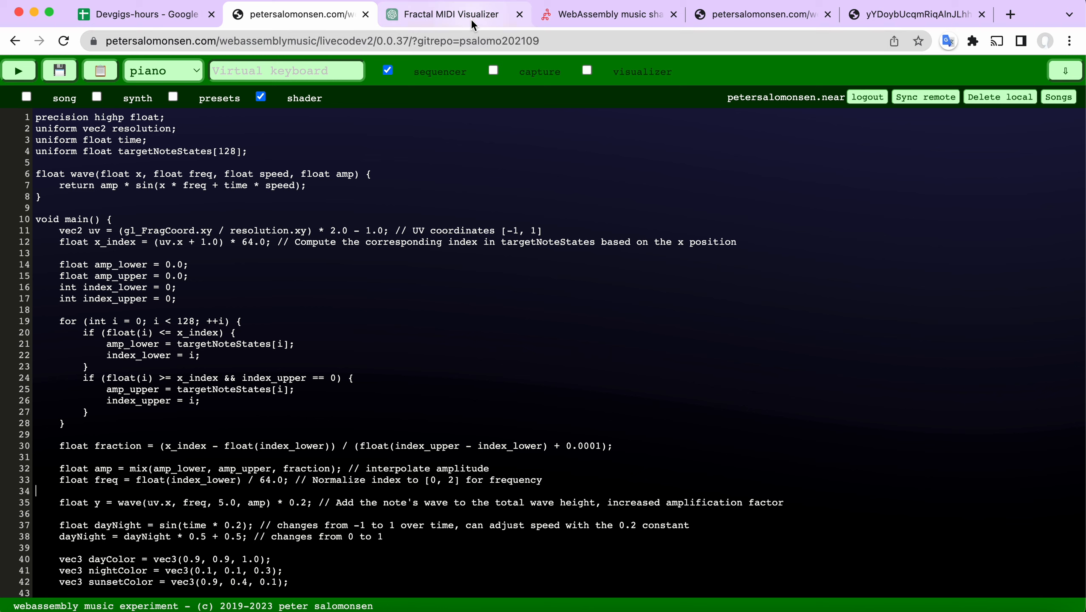
Scroll the shared Fractal MIDI Visualizer chat down to the wave-of-lines shader reply.
{"action": "left_click", "coordinate": [454, 13]}
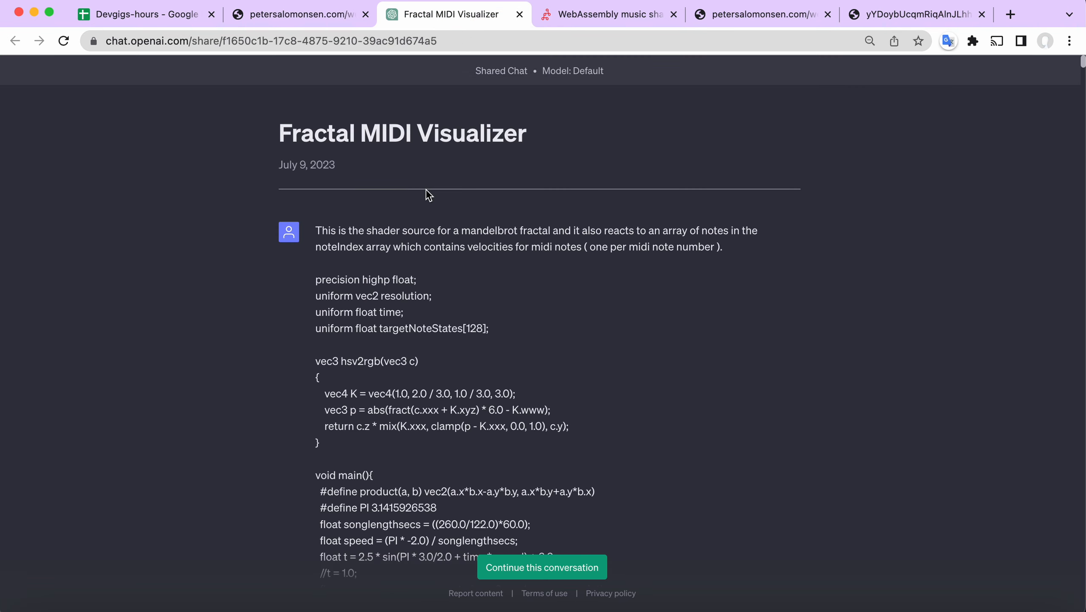
{"action": "scroll", "scroll_direction": "down", "scroll_amount": 3}
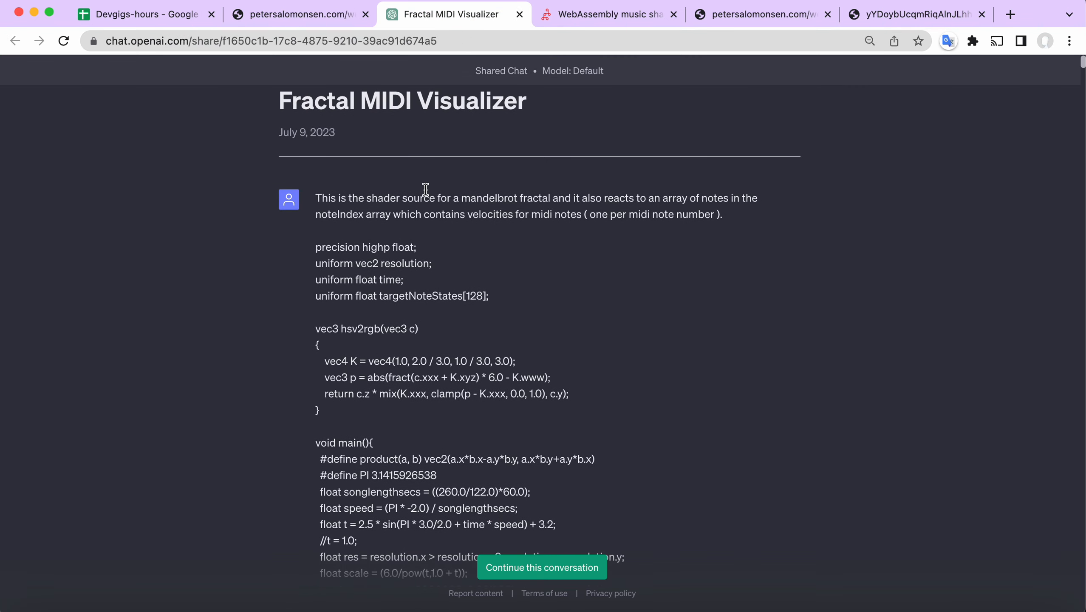
{"action": "left_click", "coordinate": [762, 13]}
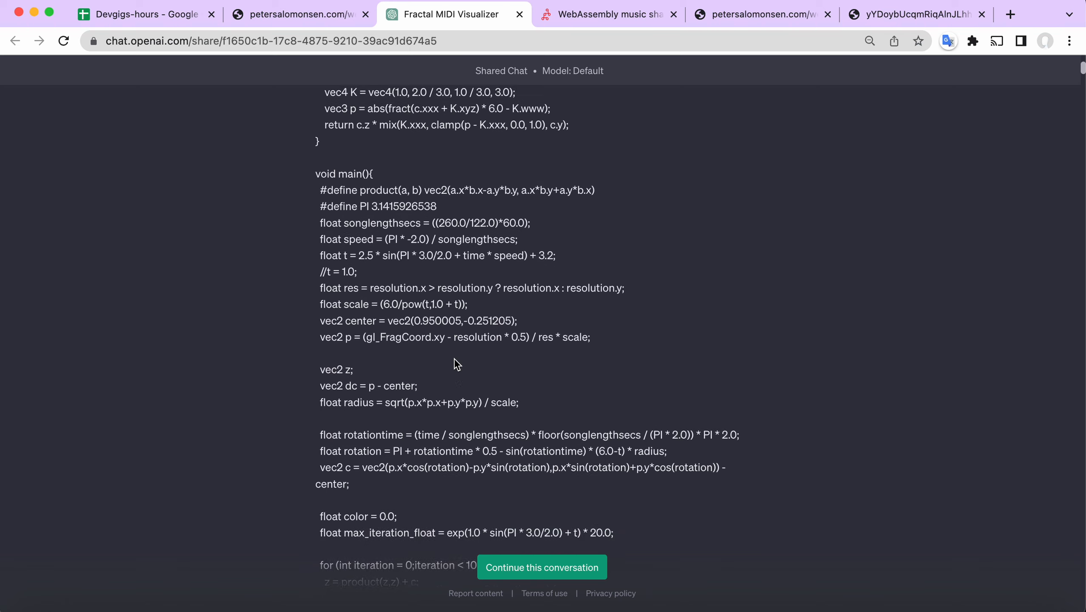
{"action": "scroll", "scroll_direction": "down", "scroll_amount": 3}
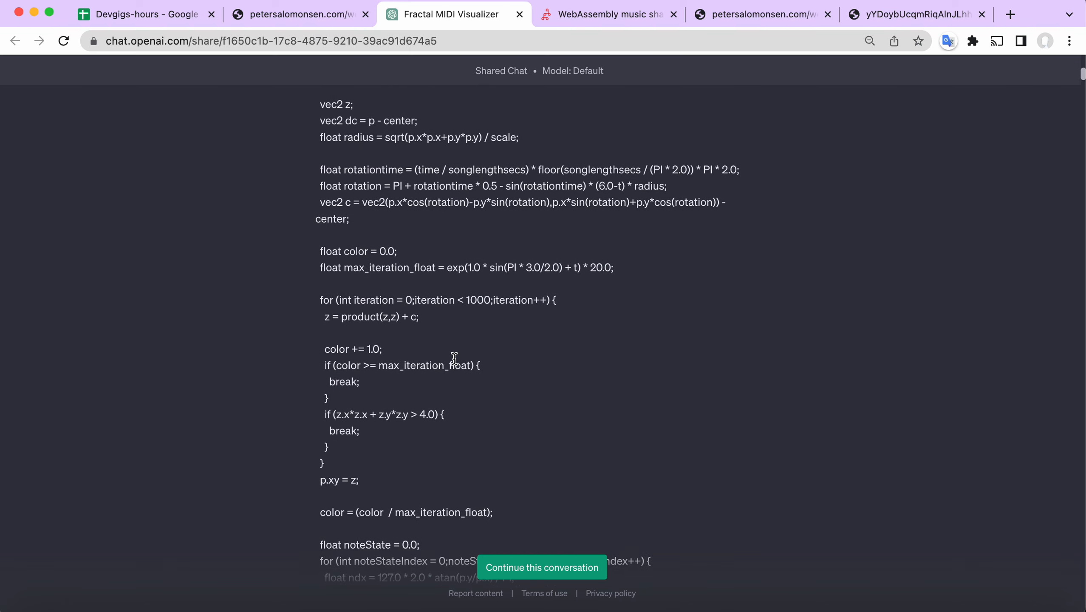
{"action": "scroll", "scroll_direction": "down", "scroll_amount": 3}
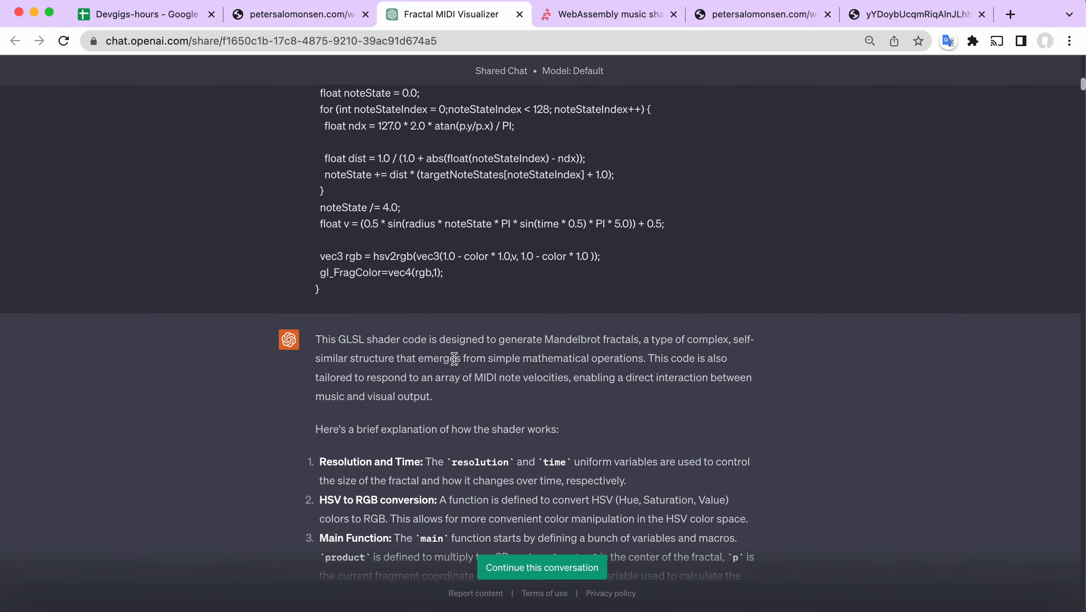
{"action": "scroll", "scroll_direction": "down", "scroll_amount": 3}
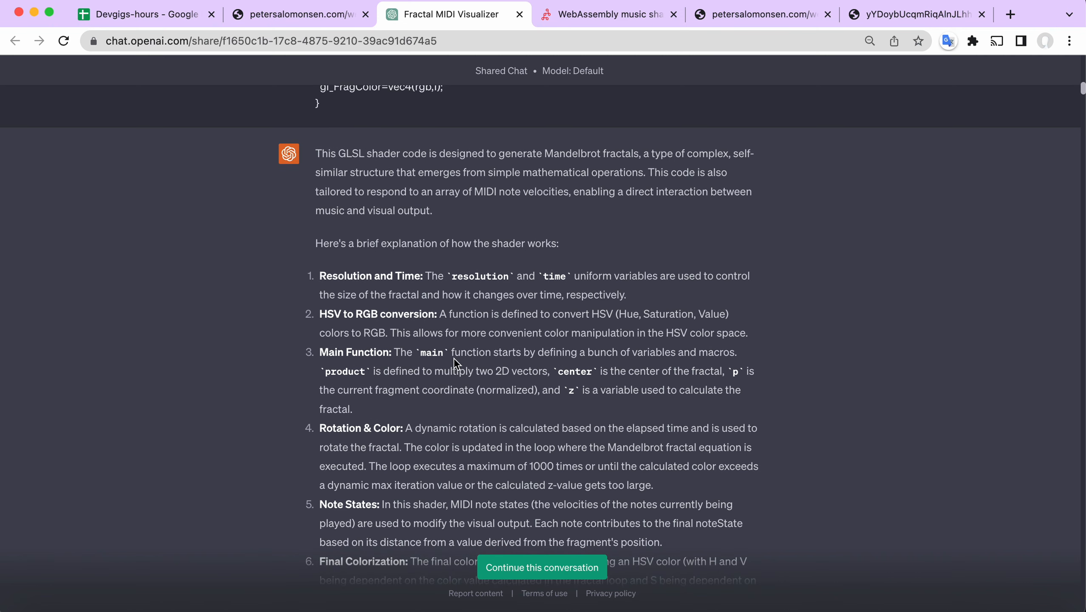
{"action": "scroll", "scroll_direction": "down", "scroll_amount": 3}
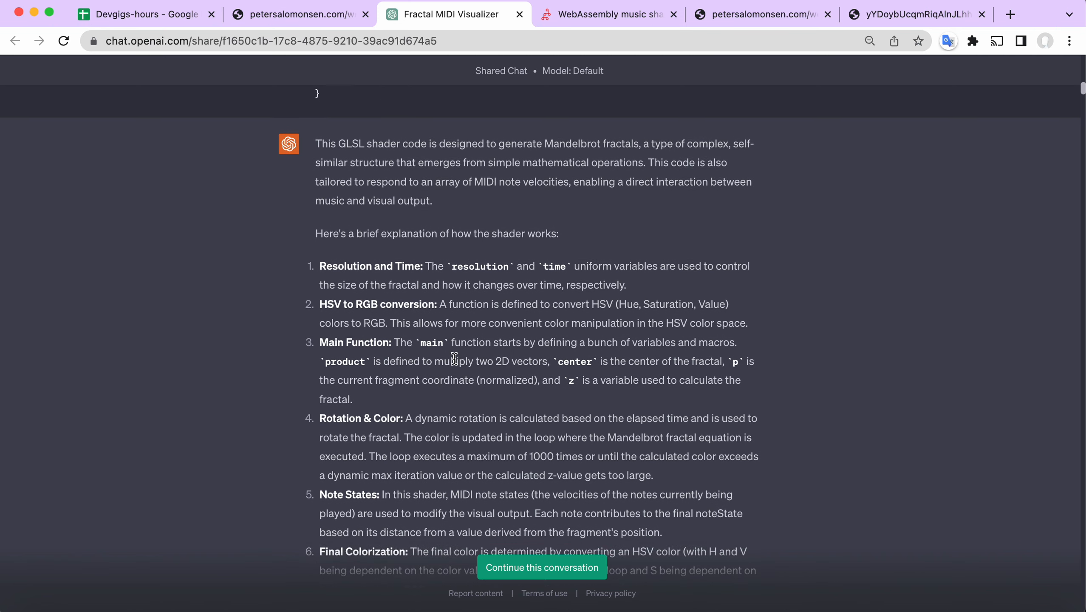
{"action": "scroll", "scroll_direction": "down", "scroll_amount": 3}
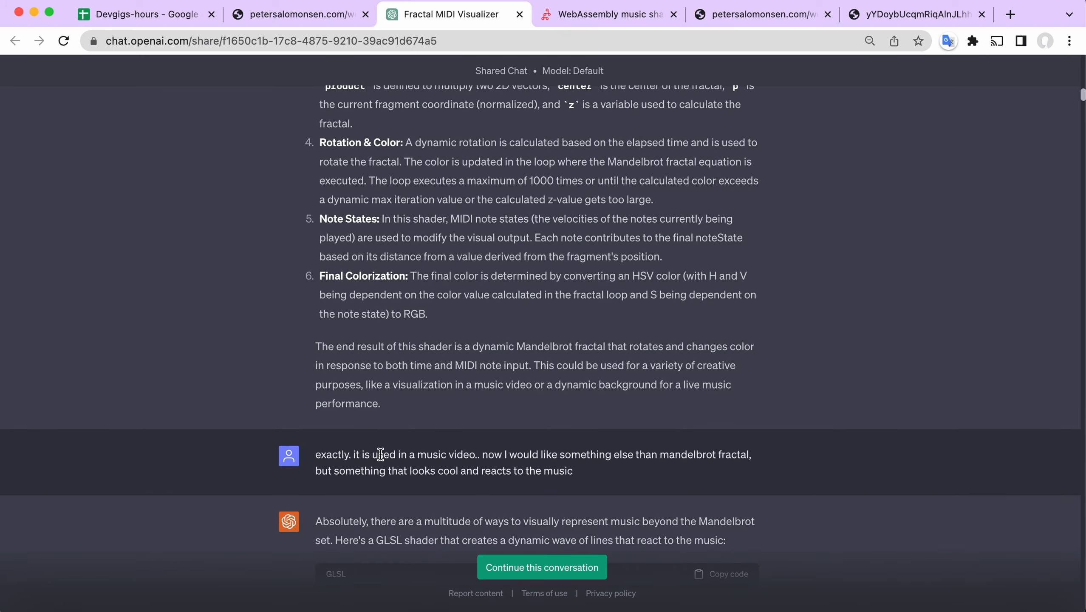
{"action": "scroll", "scroll_direction": "down", "scroll_amount": 3}
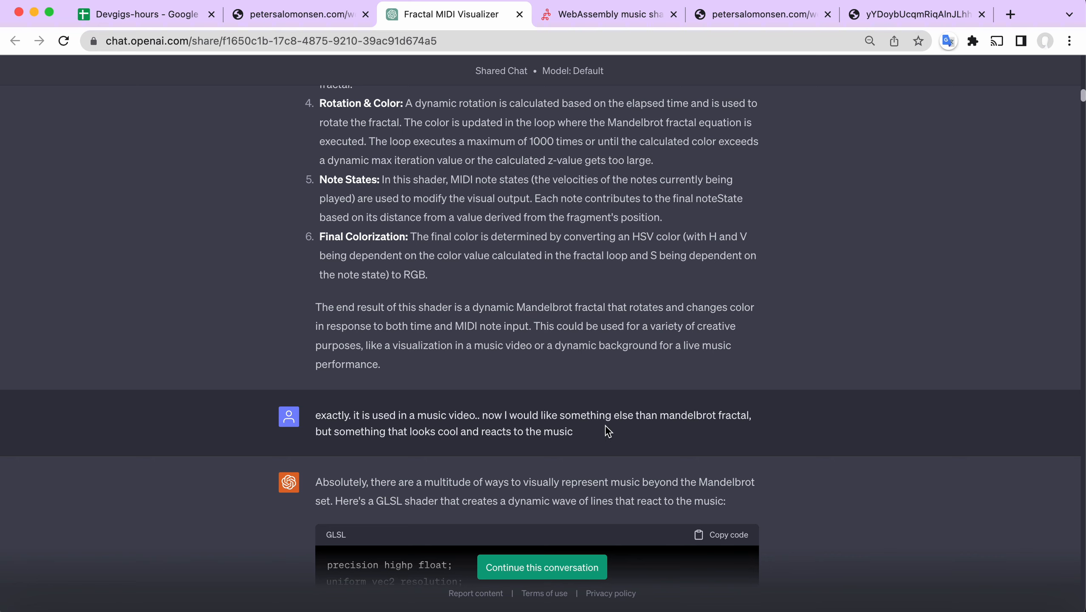
{"action": "mouse_move", "coordinate": [630, 438]}
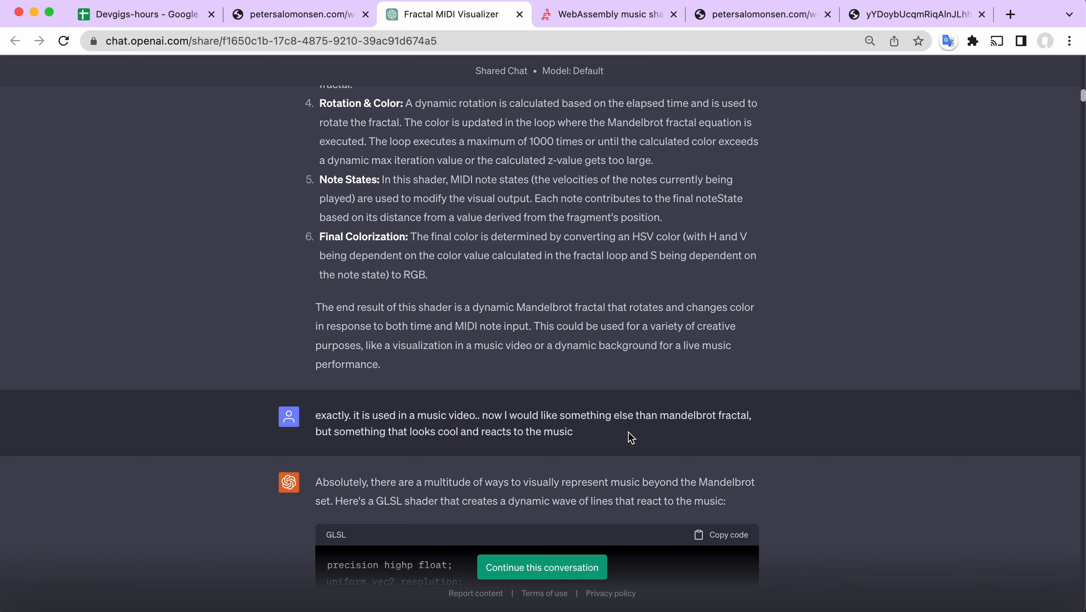
{"action": "scroll", "scroll_direction": "down", "scroll_amount": 3}
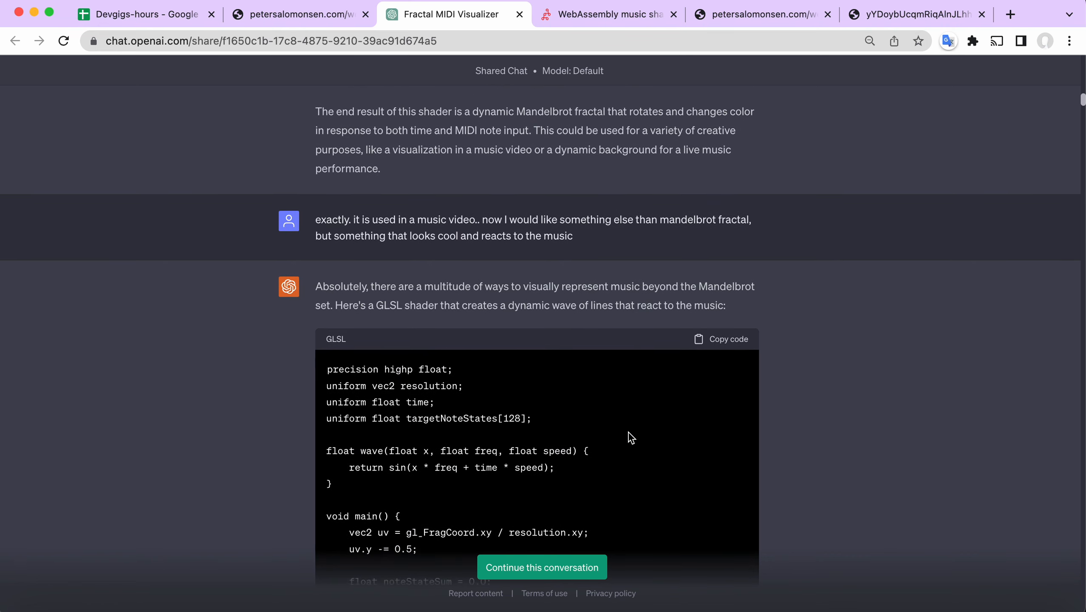
{"action": "scroll", "scroll_direction": "down", "scroll_amount": 3}
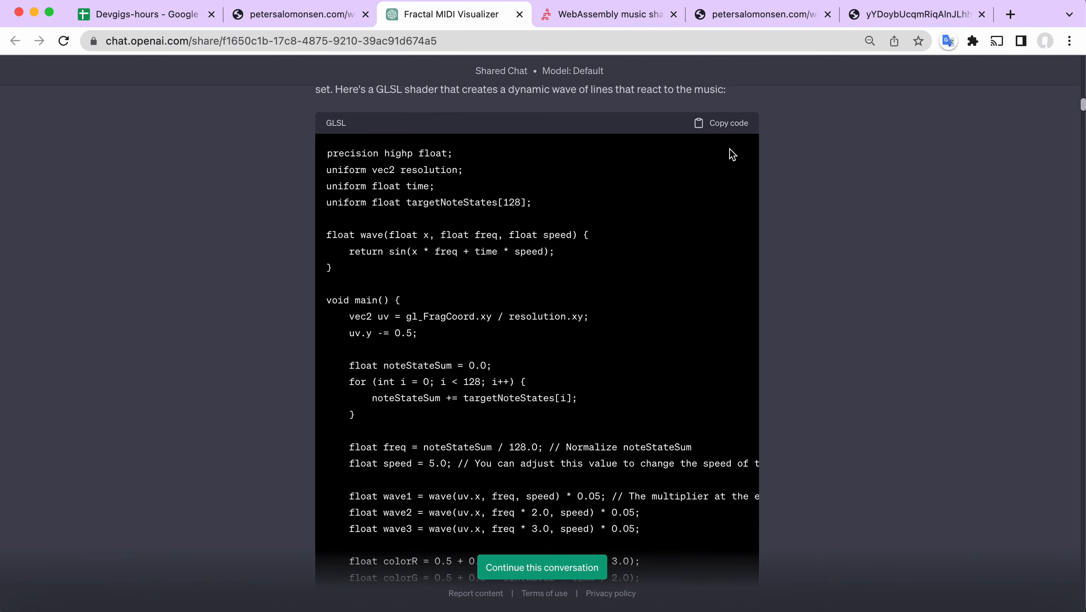
Copy the wave-of-lines GLSL shader and return to the shader editor page.
{"action": "left_click", "coordinate": [720, 122]}
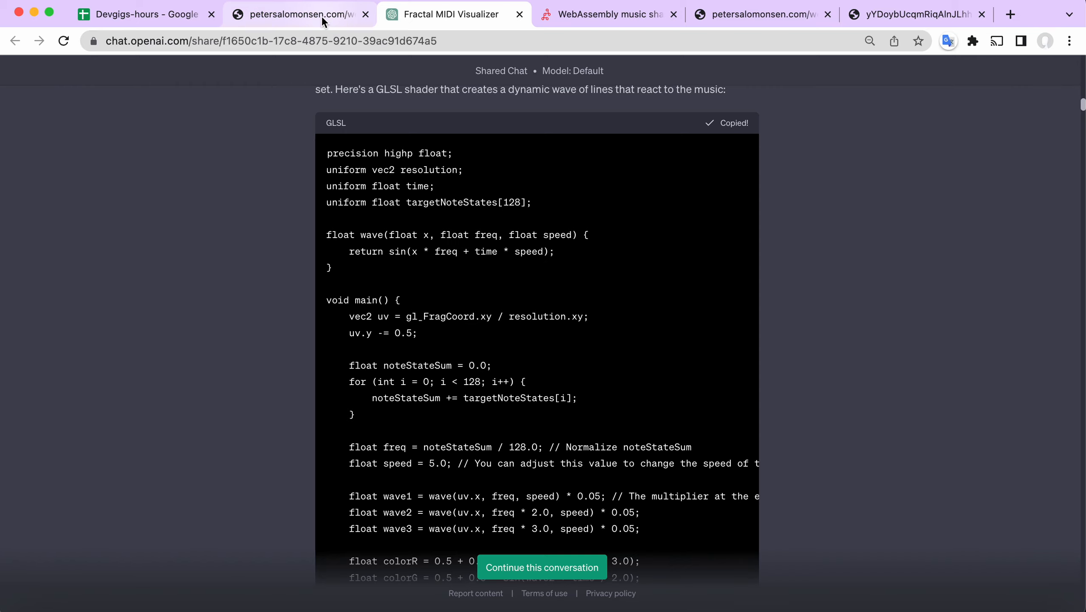
{"action": "left_click", "coordinate": [298, 14]}
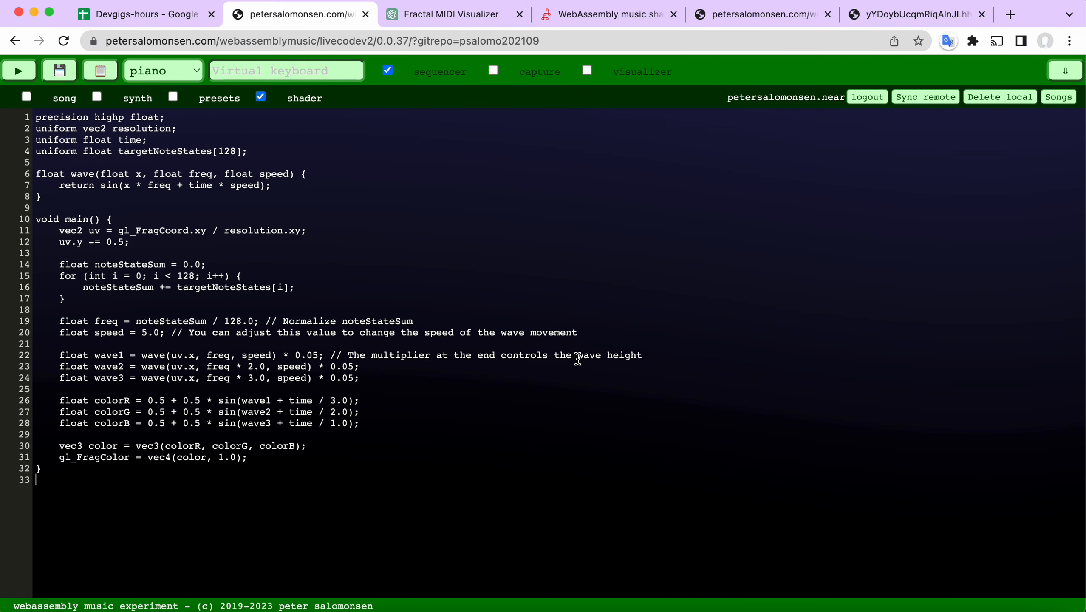
Play the song with the pasted wave-lines shader, then stop playback.
{"action": "left_click", "coordinate": [18, 70]}
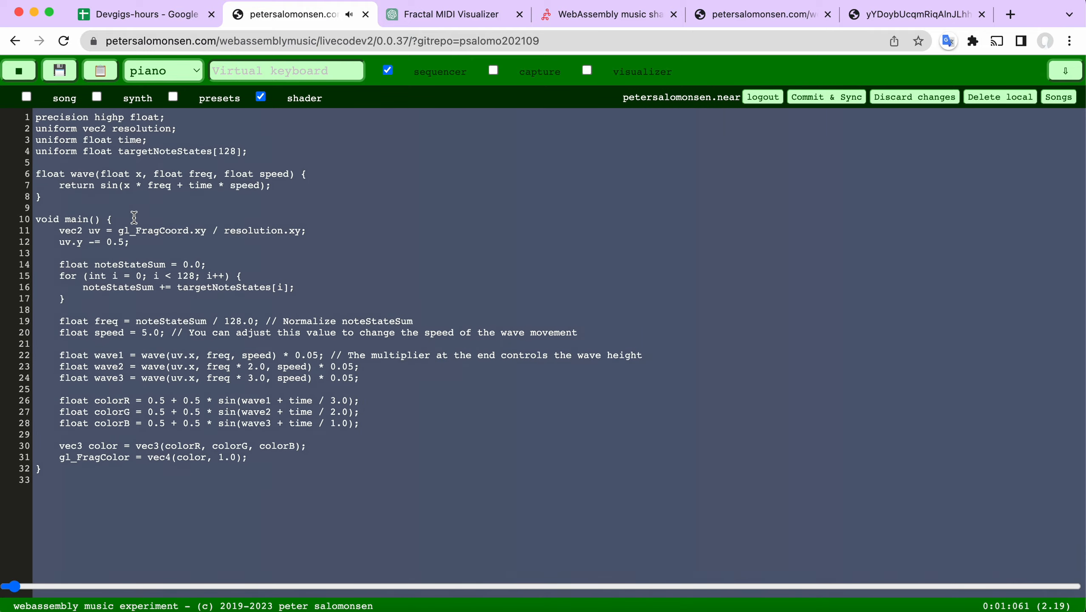
{"action": "left_click", "coordinate": [19, 70]}
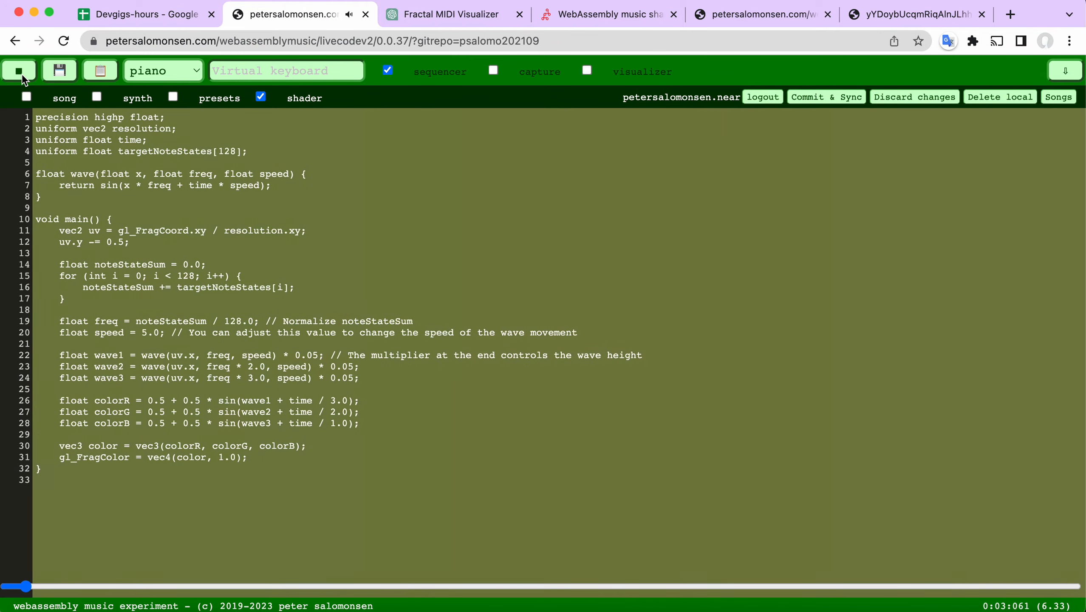
{"action": "left_click", "coordinate": [19, 69]}
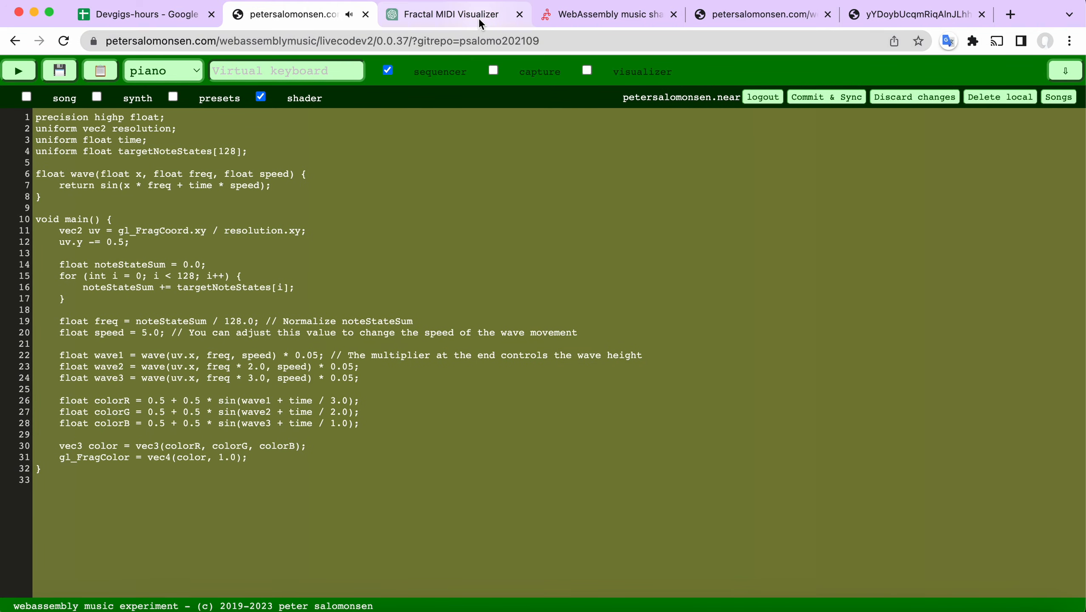
Highlight the request for actual sea waves and scroll to its ocean-wave GLSL answer.
{"action": "left_click", "coordinate": [451, 14]}
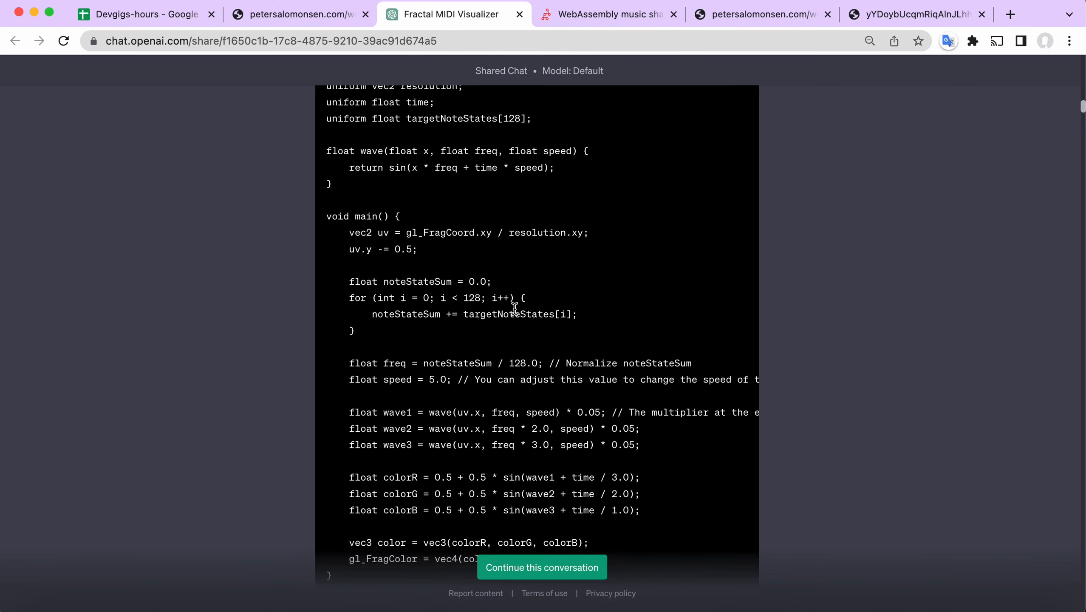
{"action": "scroll", "scroll_direction": "down", "scroll_amount": 3}
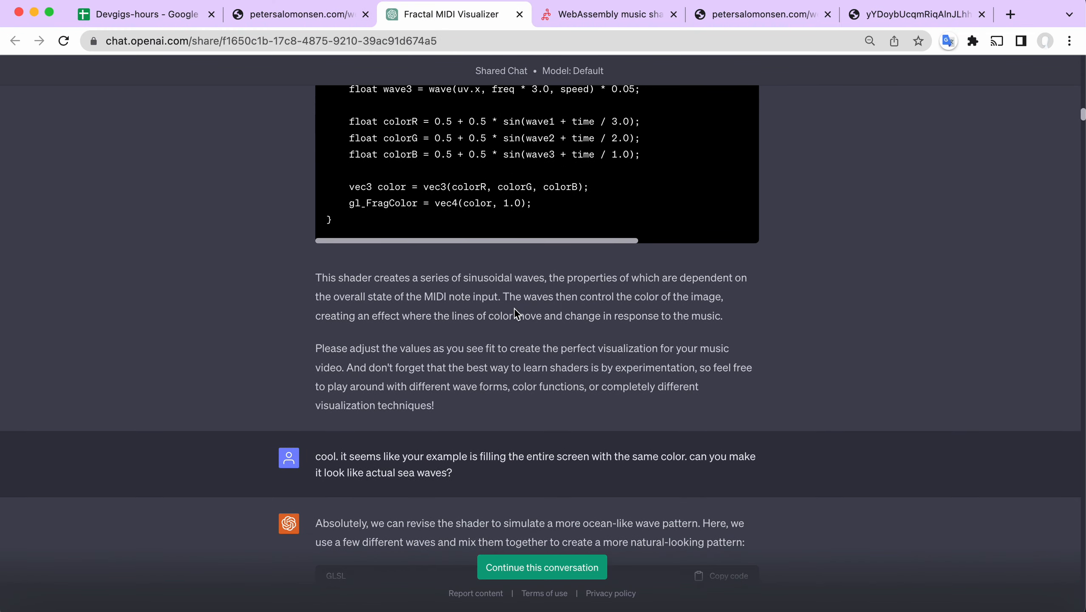
{"action": "left_click_drag", "start_coordinate": [332, 456], "coordinate": [451, 472]}
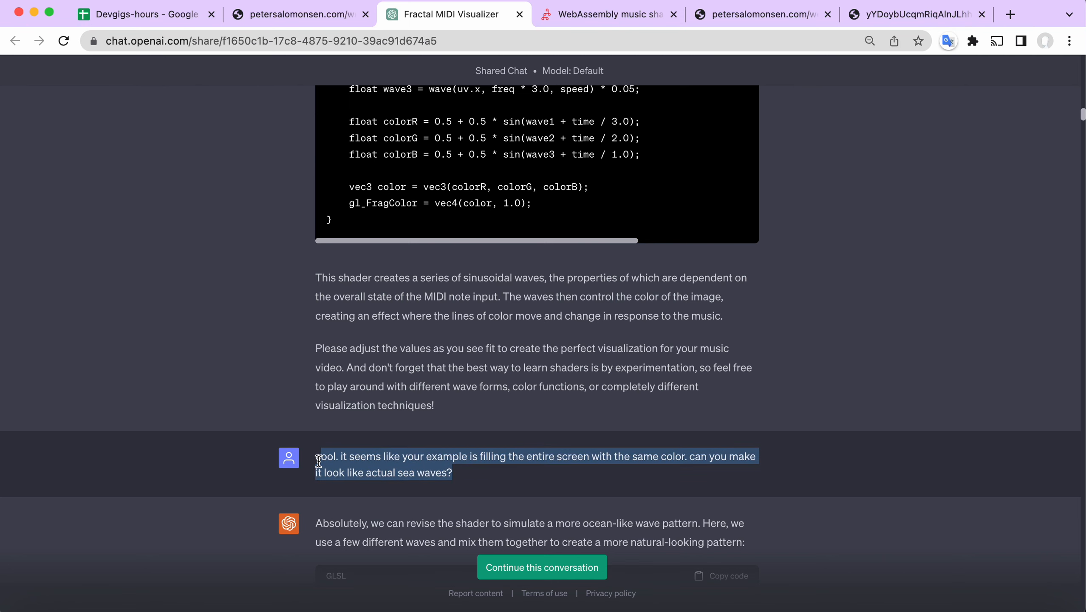
{"action": "scroll", "scroll_direction": "down", "scroll_amount": 3}
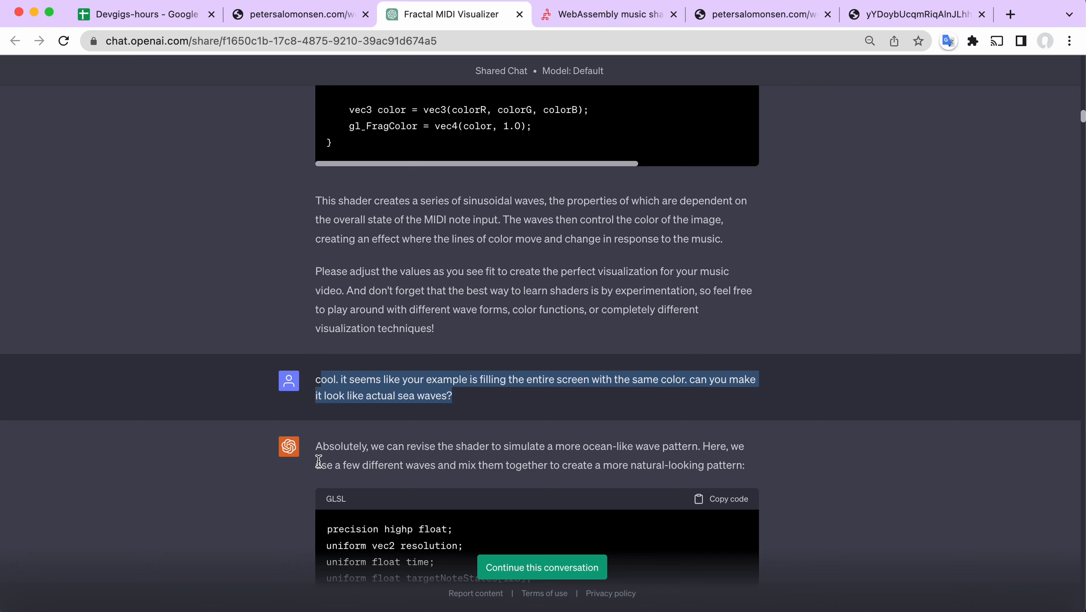
{"action": "scroll", "scroll_direction": "down", "scroll_amount": 3}
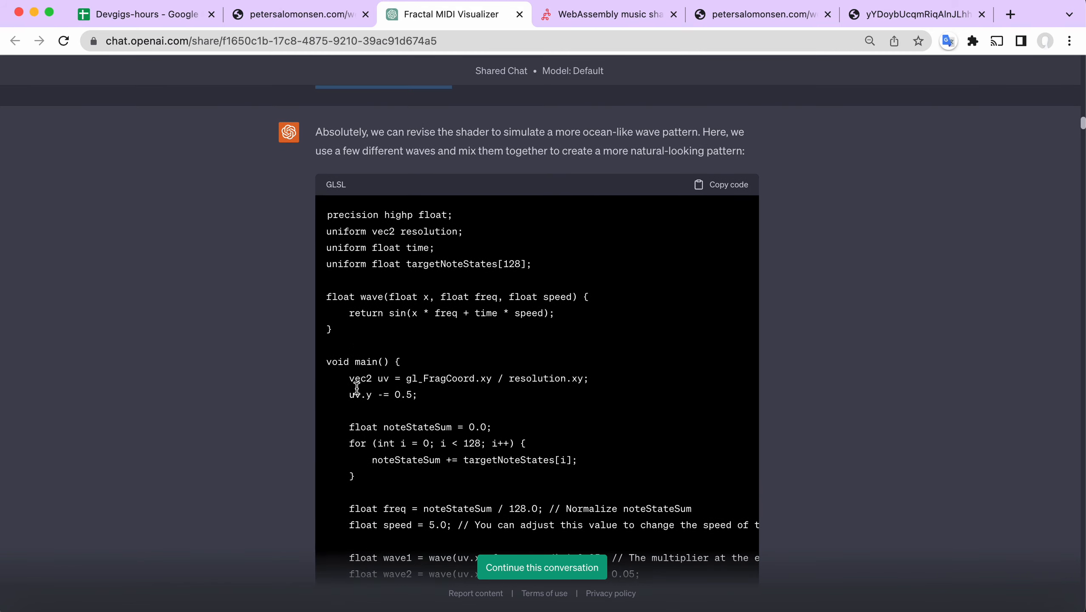
{"action": "scroll", "scroll_direction": "down", "scroll_amount": 3}
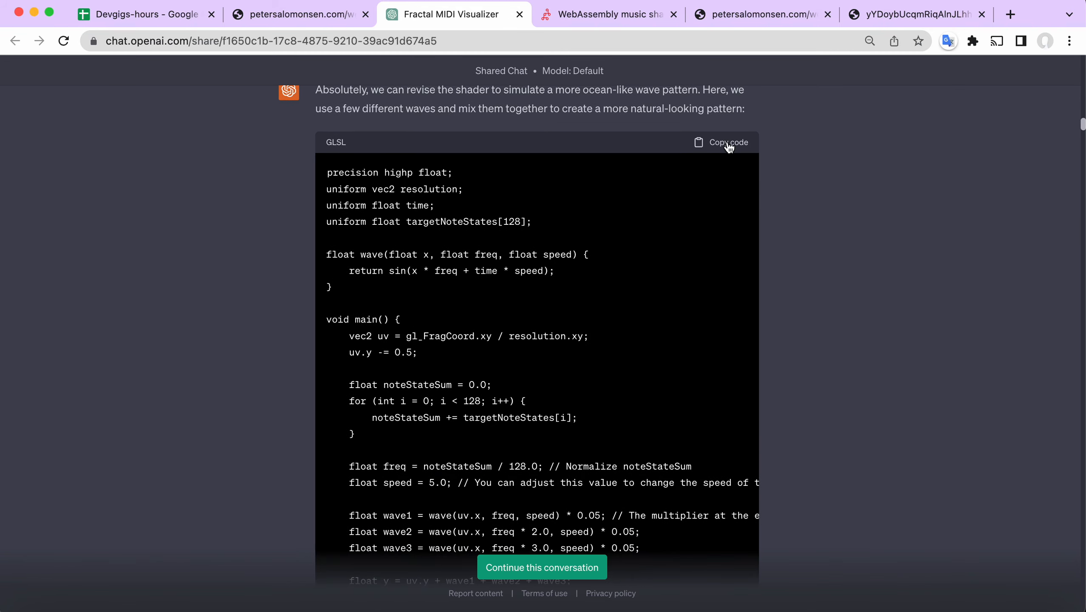
Play the ocean-wave shader's teal sea gradient with the song, stop, and return to the chat.
{"action": "left_click", "coordinate": [300, 14]}
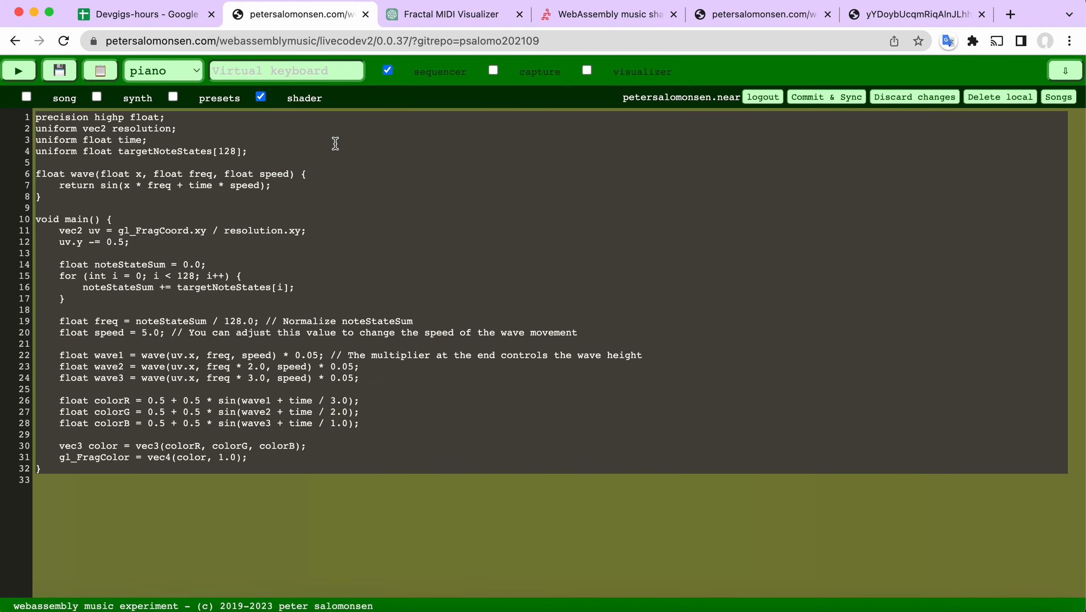
{"action": "left_click", "coordinate": [18, 70]}
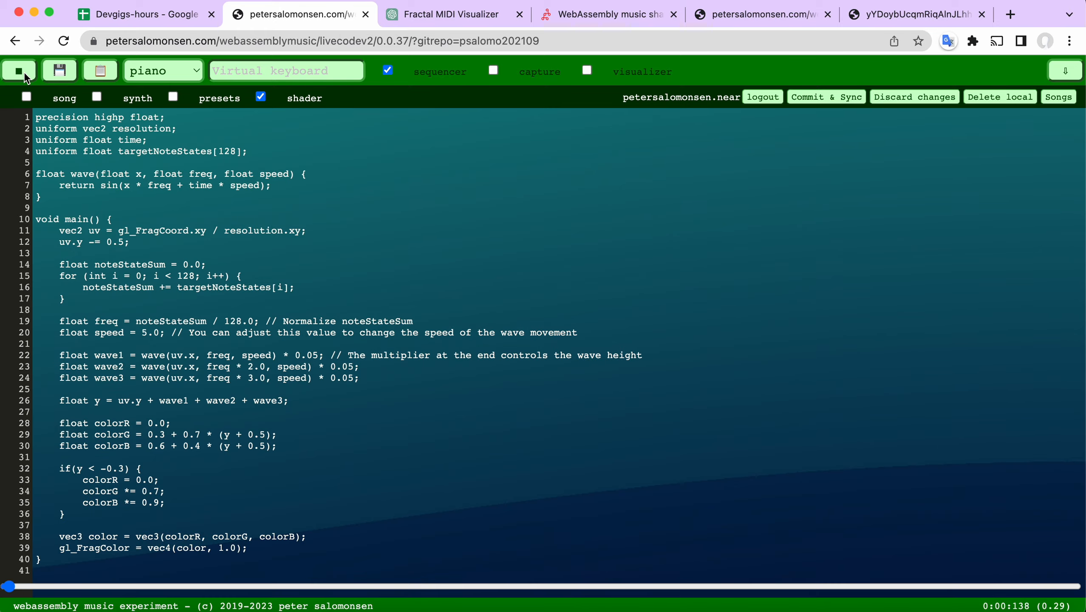
{"action": "left_click", "coordinate": [19, 70]}
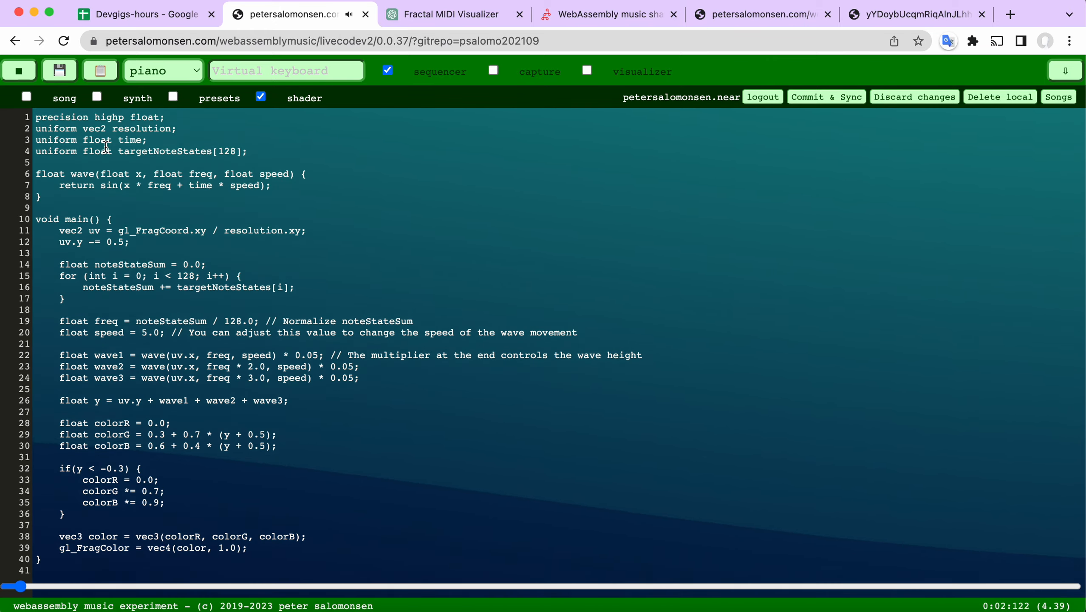
{"action": "left_click", "coordinate": [19, 69]}
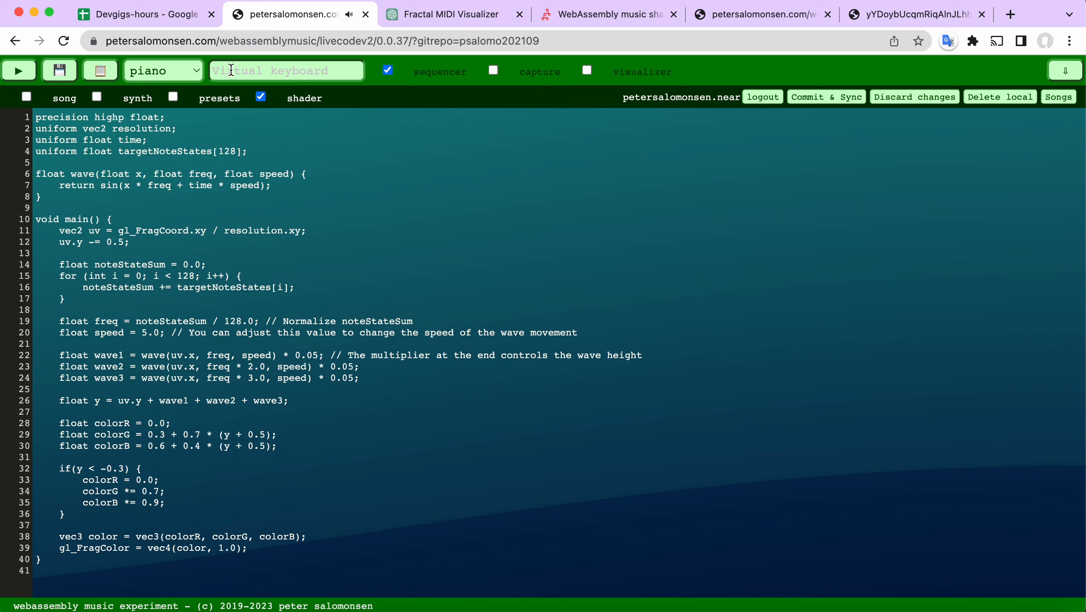
{"action": "left_click", "coordinate": [454, 14]}
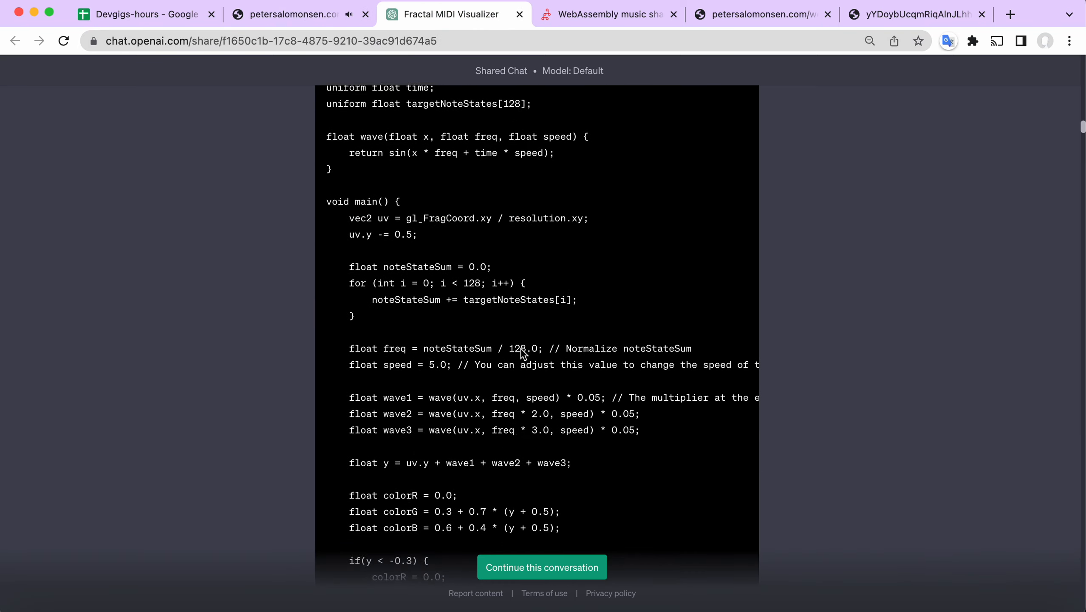
Highlight the request about note velocity disrupting waves and scroll to its shader reply.
{"action": "scroll", "scroll_direction": "down", "scroll_amount": 3}
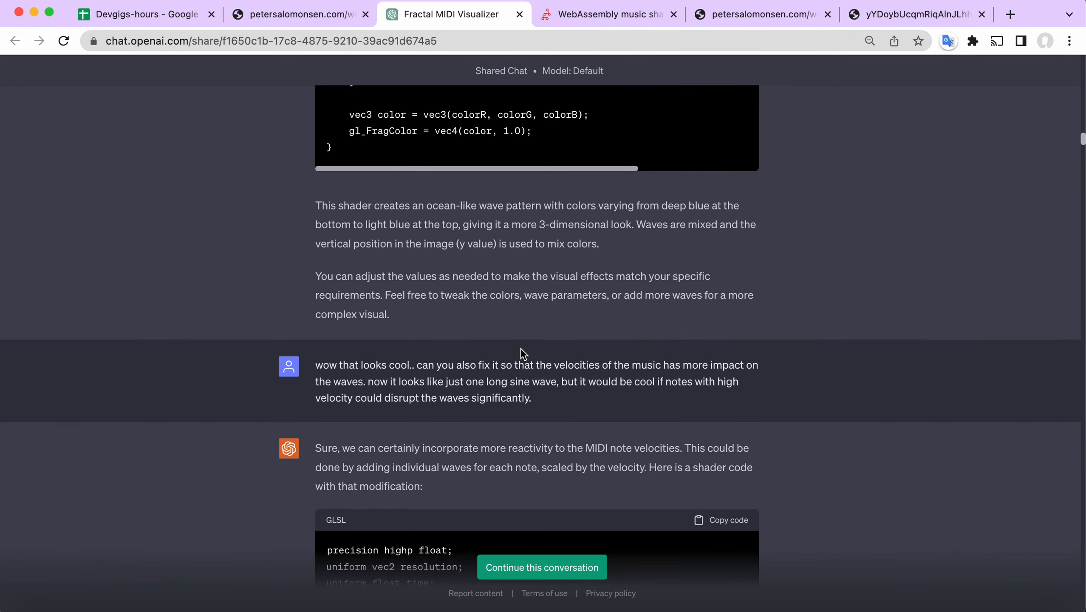
{"action": "scroll", "scroll_direction": "down", "scroll_amount": 3}
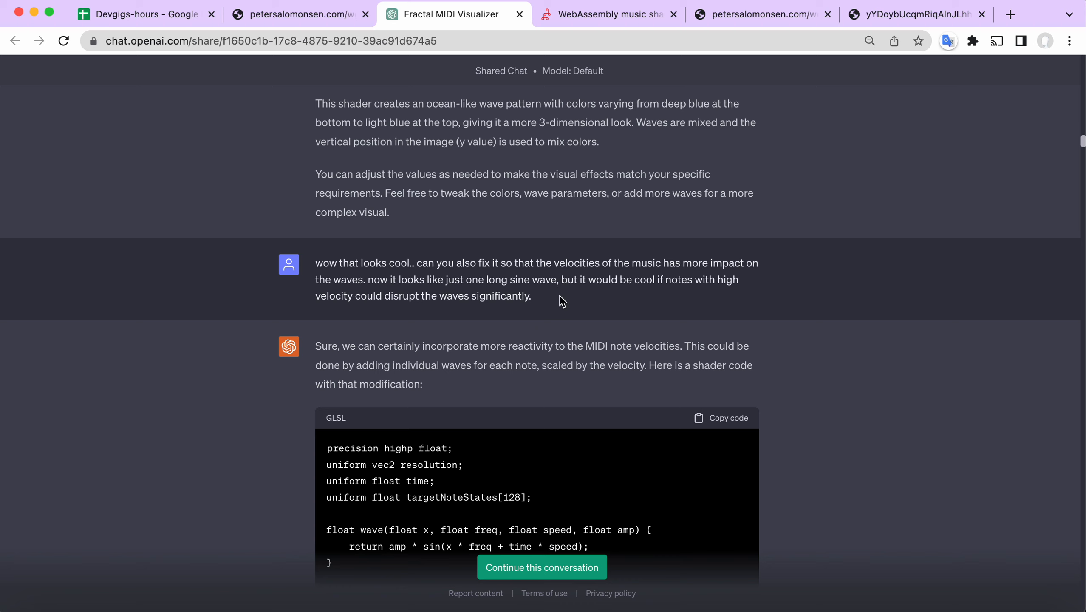
{"action": "left_click_drag", "start_coordinate": [492, 282], "coordinate": [530, 296]}
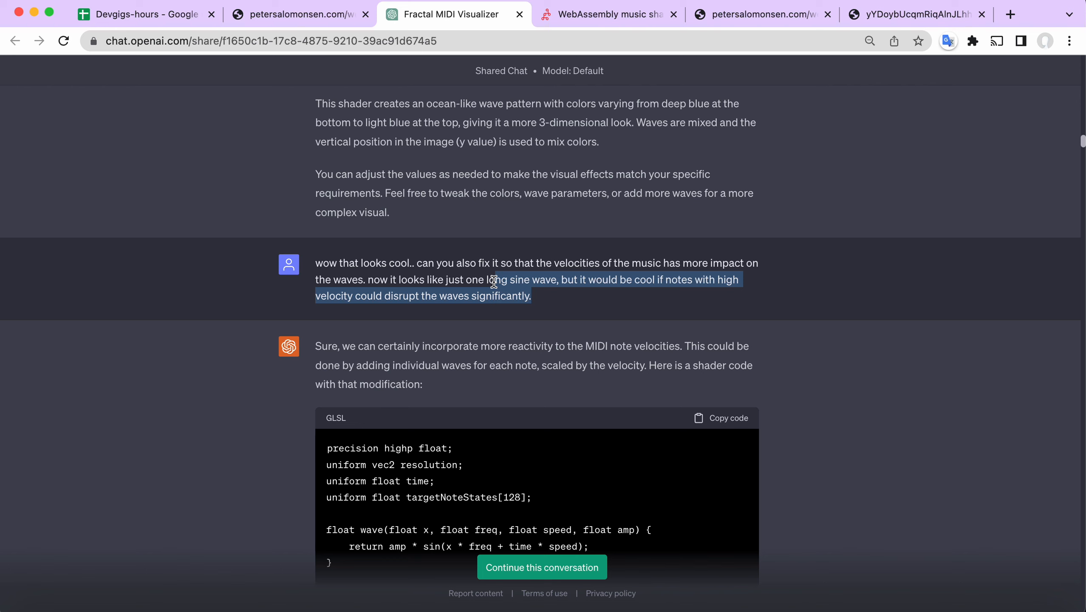
{"action": "scroll", "scroll_direction": "down", "scroll_amount": 3}
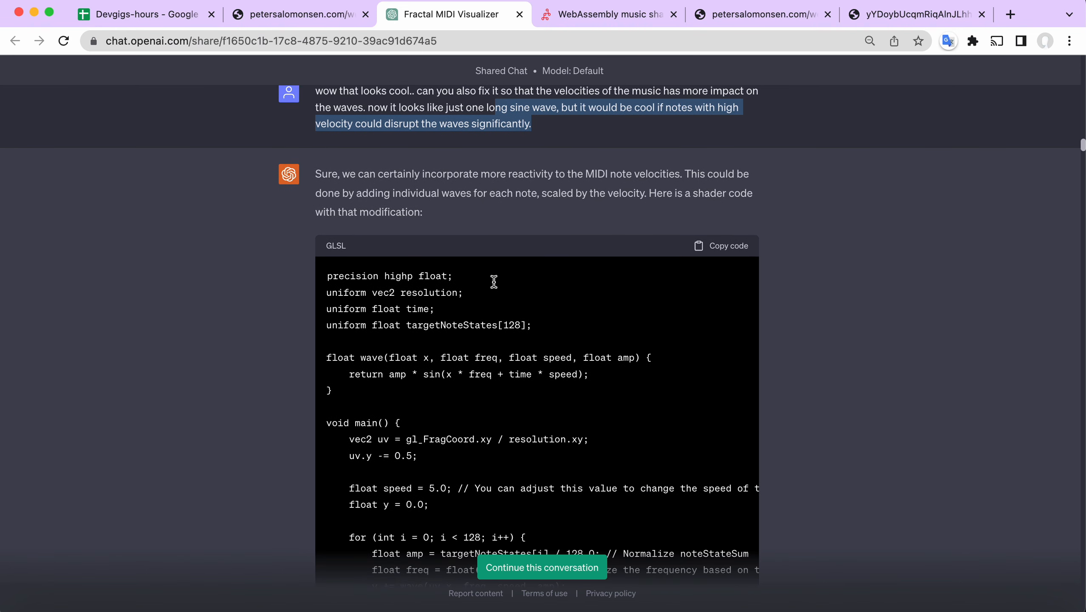
{"action": "scroll", "scroll_direction": "down", "scroll_amount": 3}
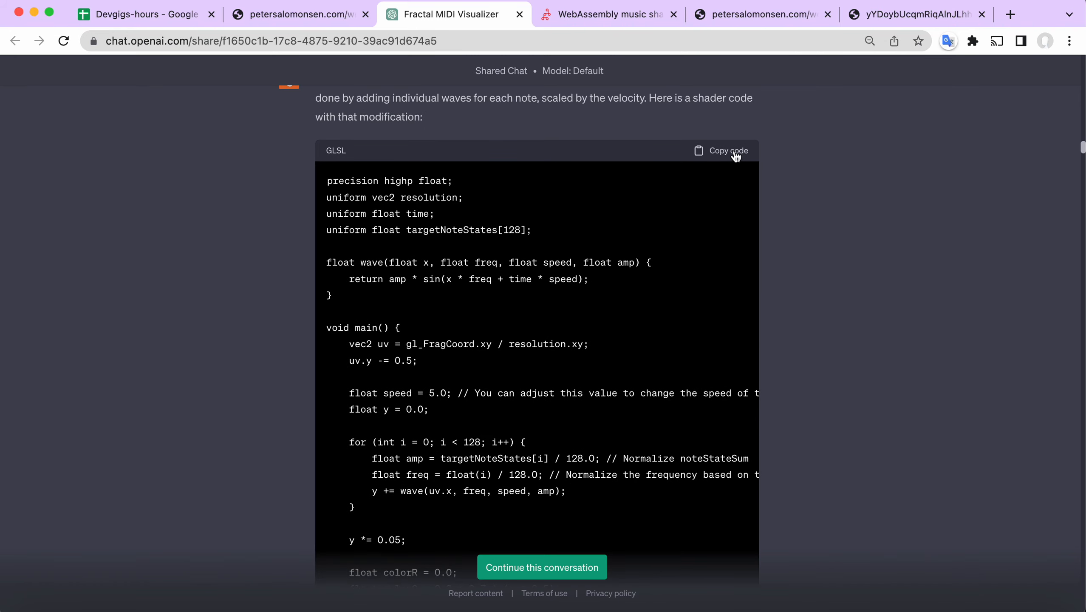
Play the velocity-reactive one-wave-per-note shader with the song, stop, and return to the chat.
{"action": "left_click", "coordinate": [299, 14]}
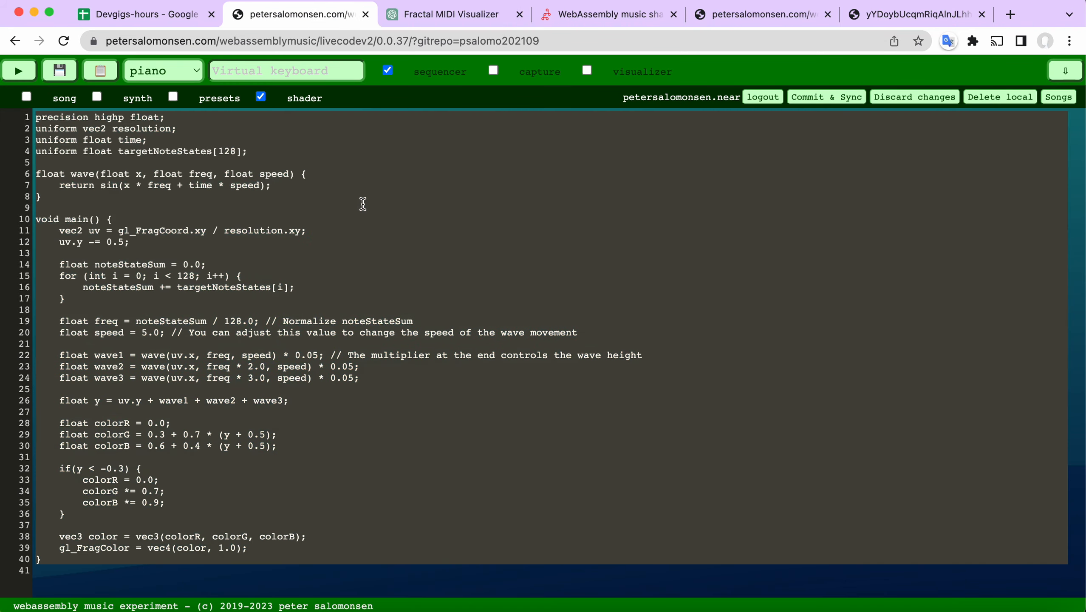
{"action": "left_click", "coordinate": [18, 71]}
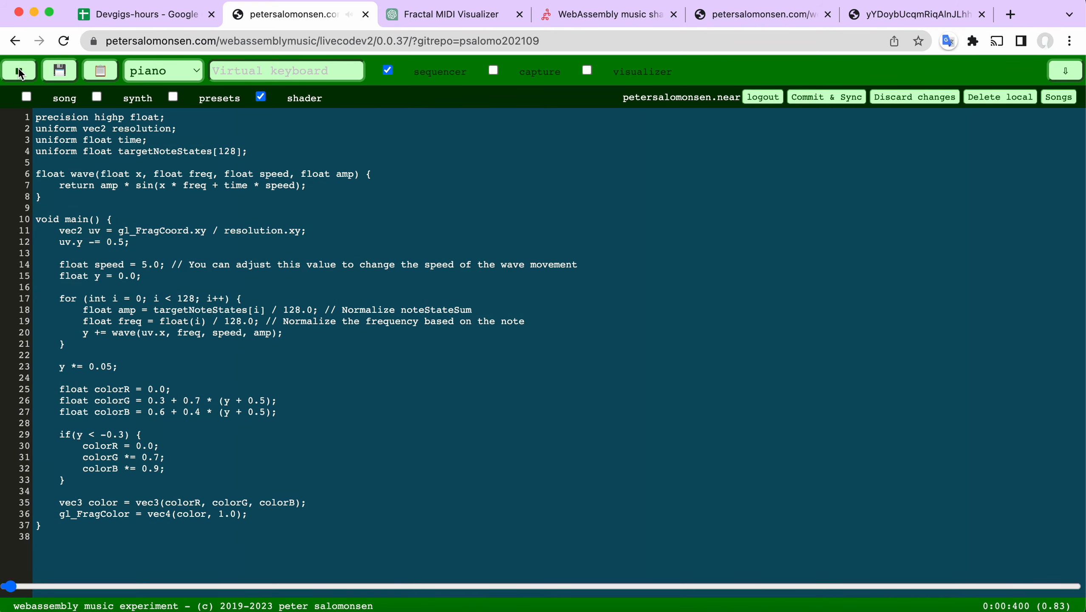
{"action": "left_click", "coordinate": [18, 71]}
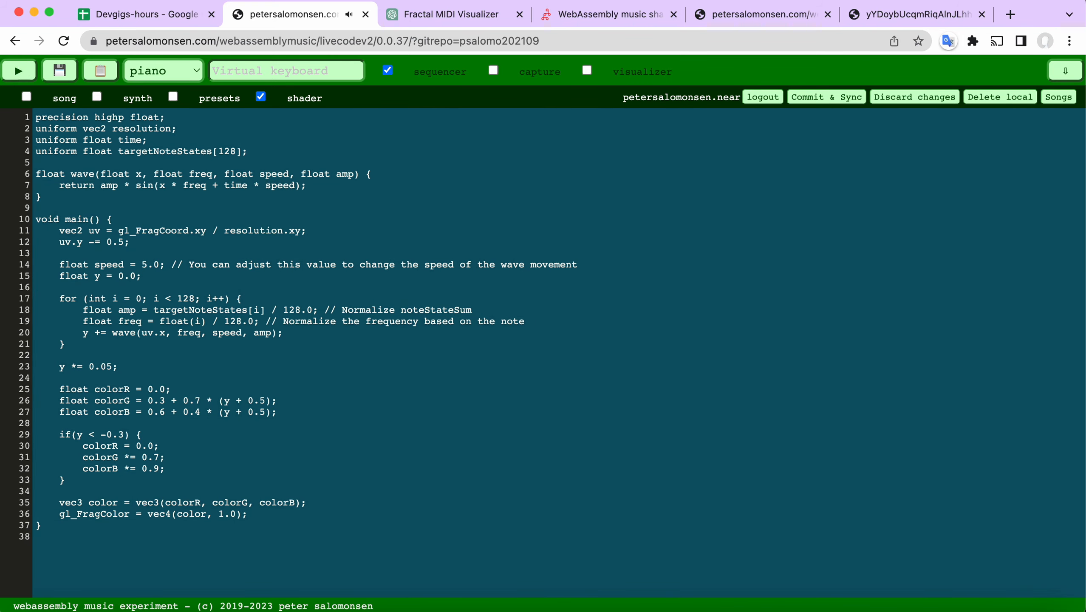
{"action": "left_click", "coordinate": [451, 13]}
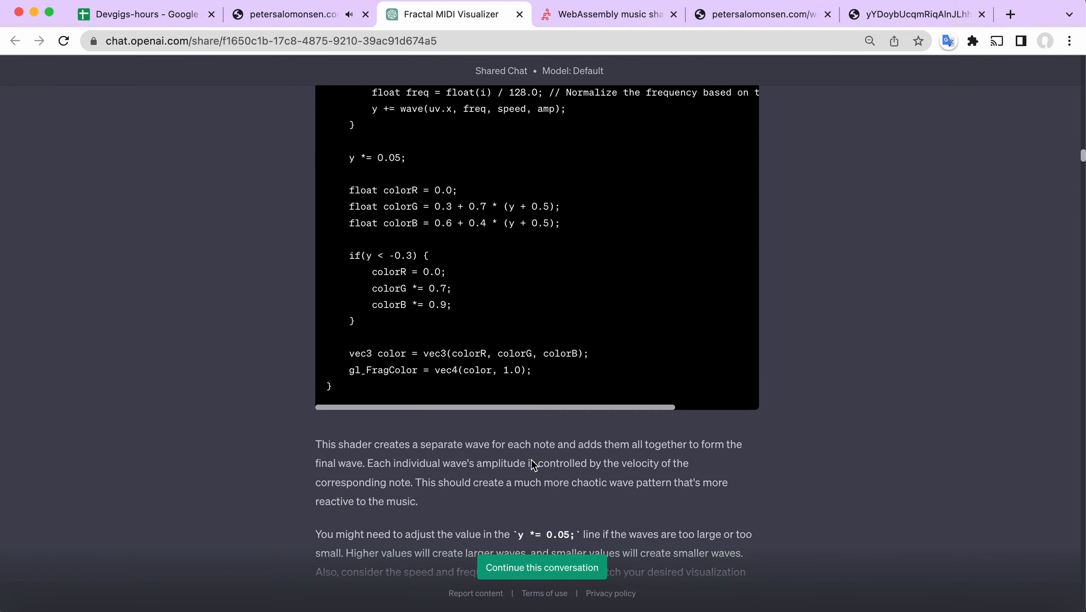
Scroll to and copy the corrected shader colouring by uv.y plus wave height.
{"action": "scroll", "scroll_direction": "down", "scroll_amount": 3}
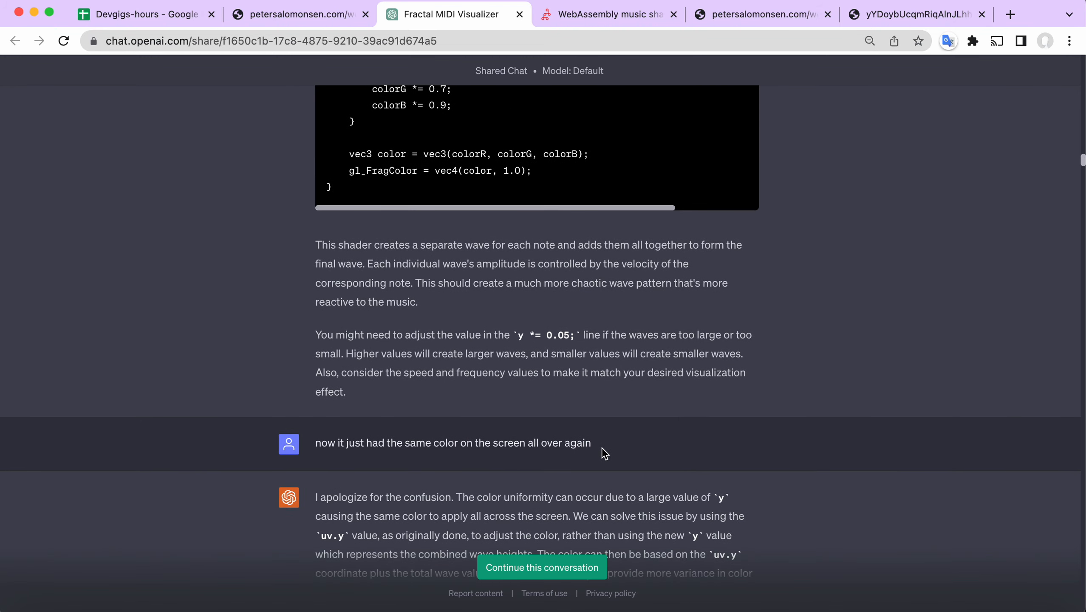
{"action": "scroll", "scroll_direction": "down", "scroll_amount": 3}
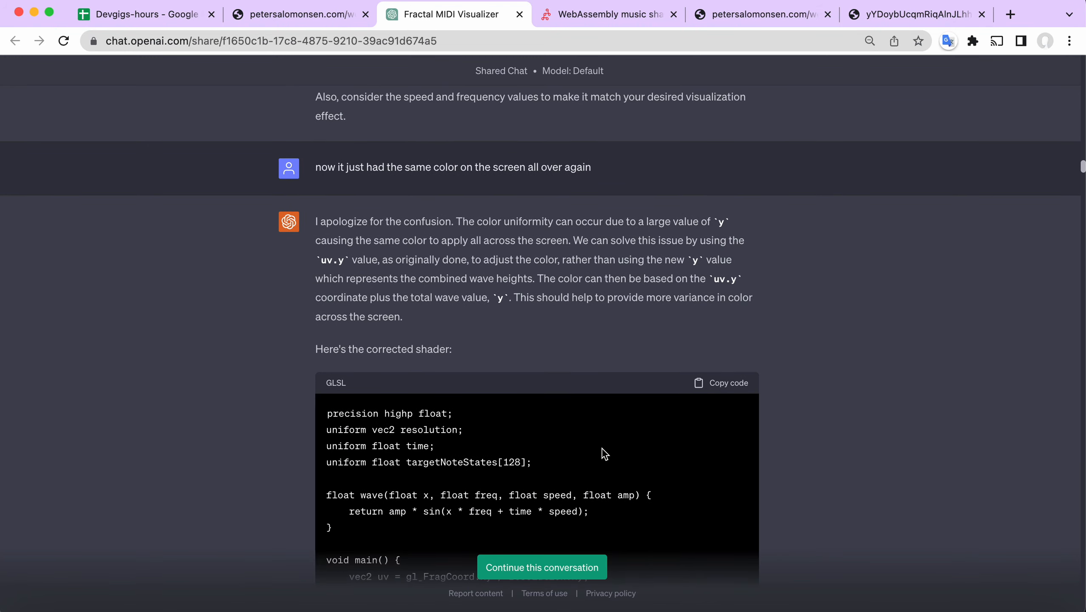
{"action": "scroll", "scroll_direction": "down", "scroll_amount": 3}
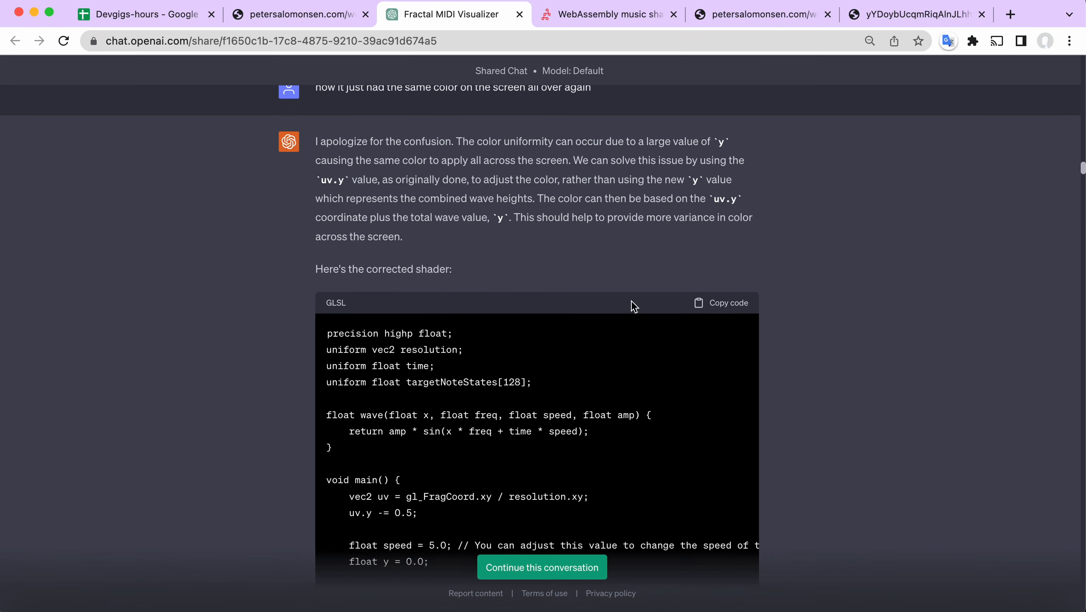
{"action": "left_click", "coordinate": [721, 302]}
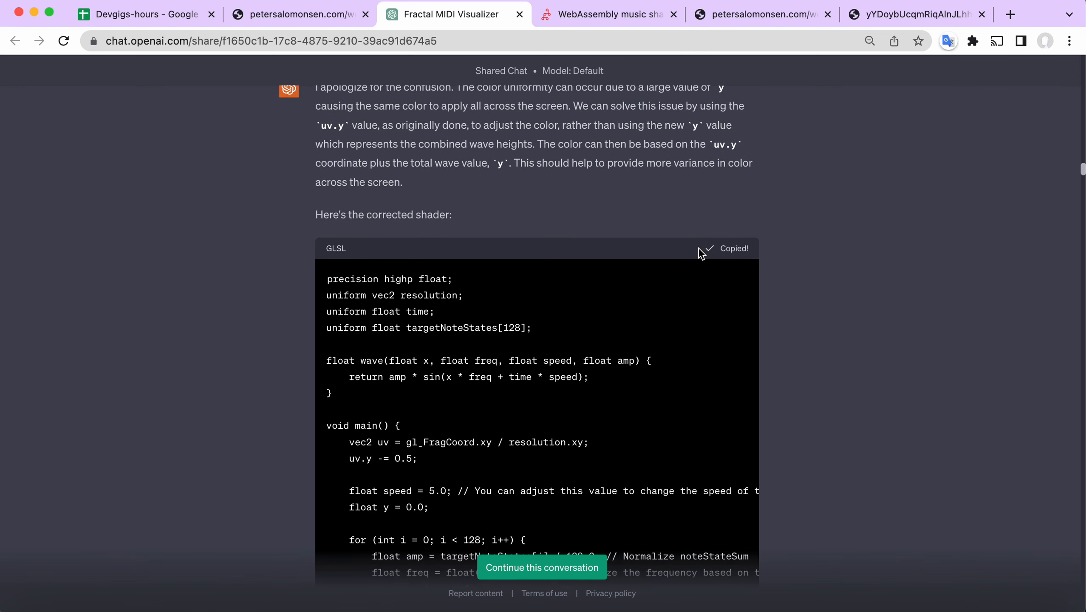
Preview the corrected wave shader playing in the music editor, stop, and return to the chat.
{"action": "left_click", "coordinate": [299, 13]}
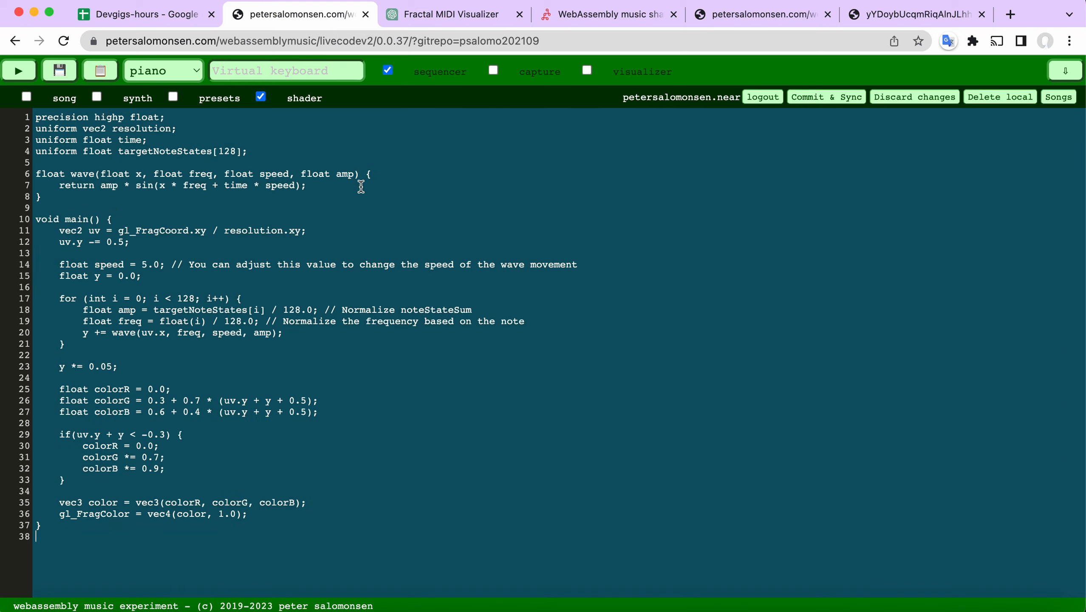
{"action": "left_click", "coordinate": [19, 70]}
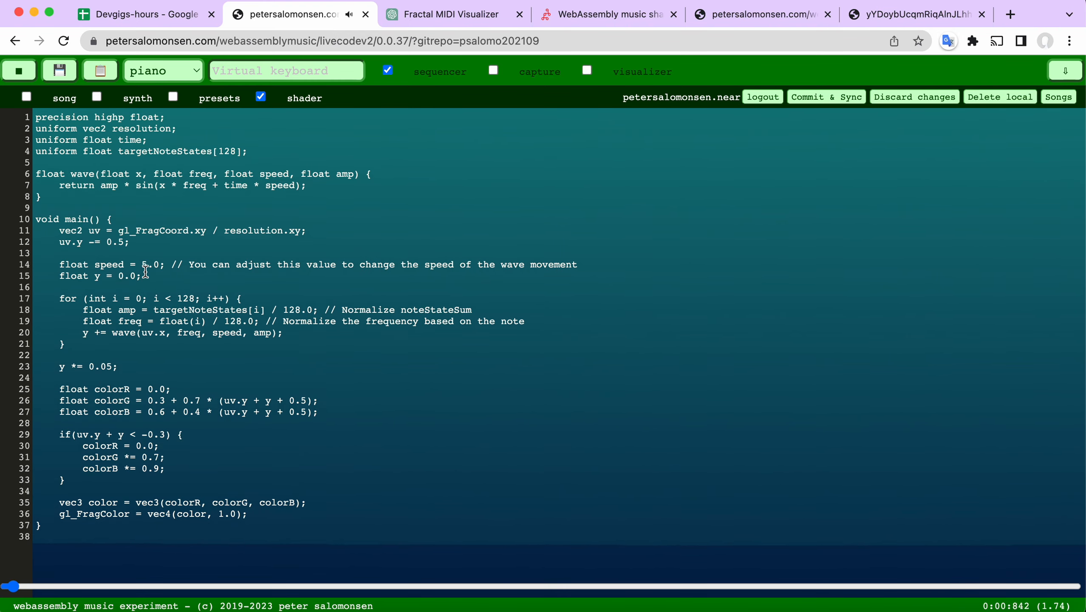
{"action": "left_click", "coordinate": [18, 70]}
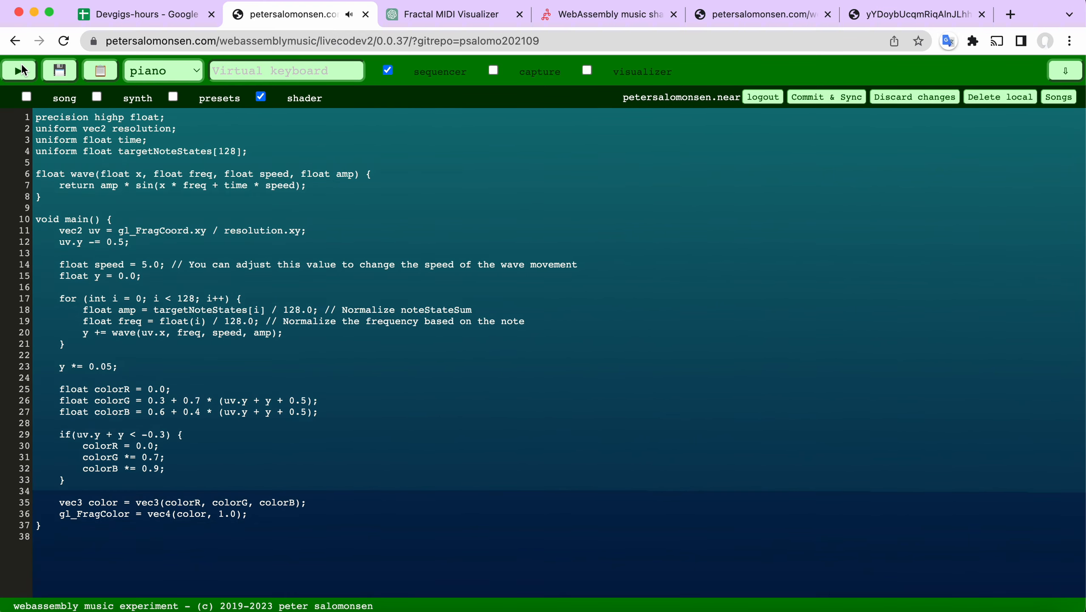
{"action": "left_click", "coordinate": [453, 14]}
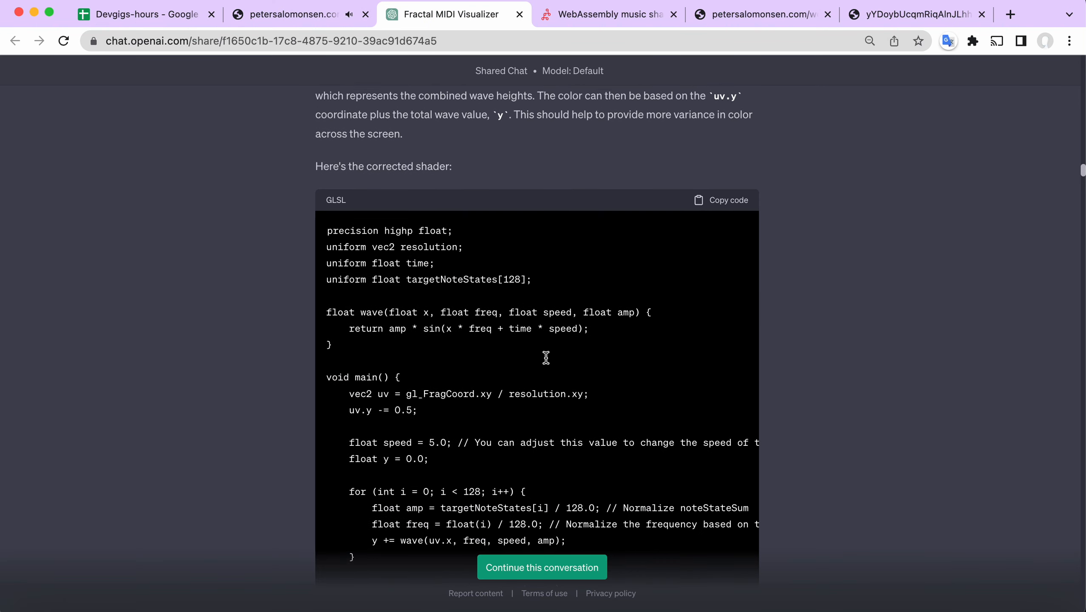
Scroll through later replies on per-column note indexing, WebGL array limits and smoother averaging.
{"action": "scroll", "scroll_direction": "down", "scroll_amount": 3}
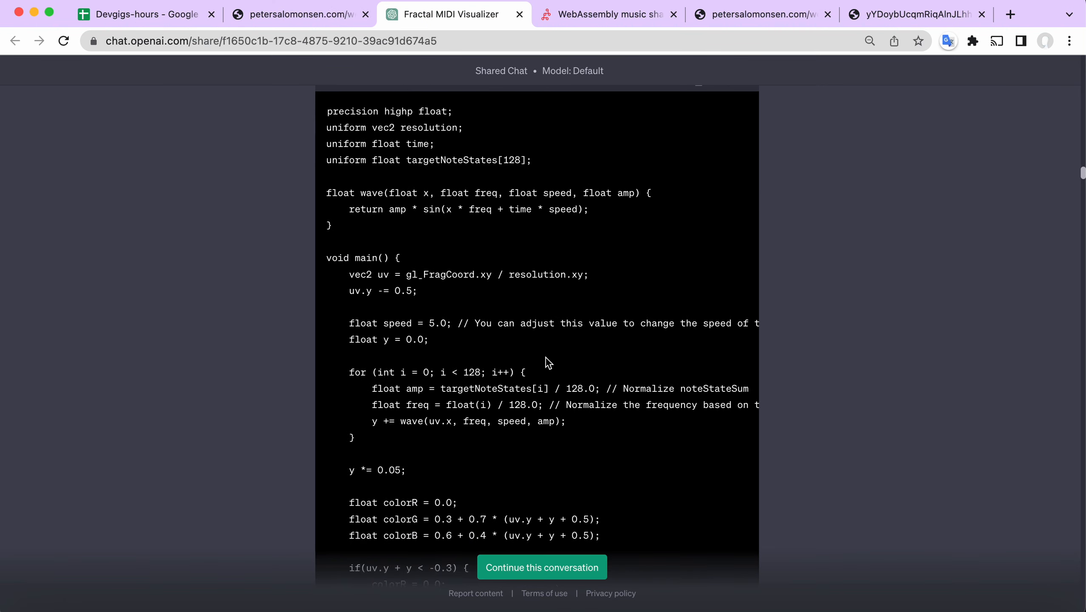
{"action": "scroll", "scroll_direction": "down", "scroll_amount": 3}
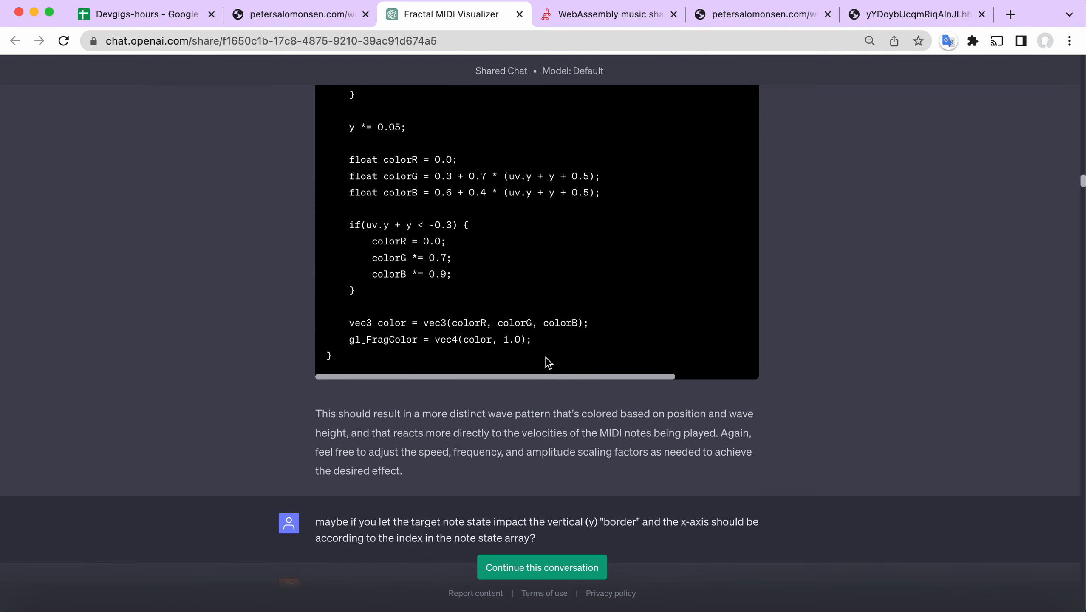
{"action": "scroll", "scroll_direction": "down", "scroll_amount": 3}
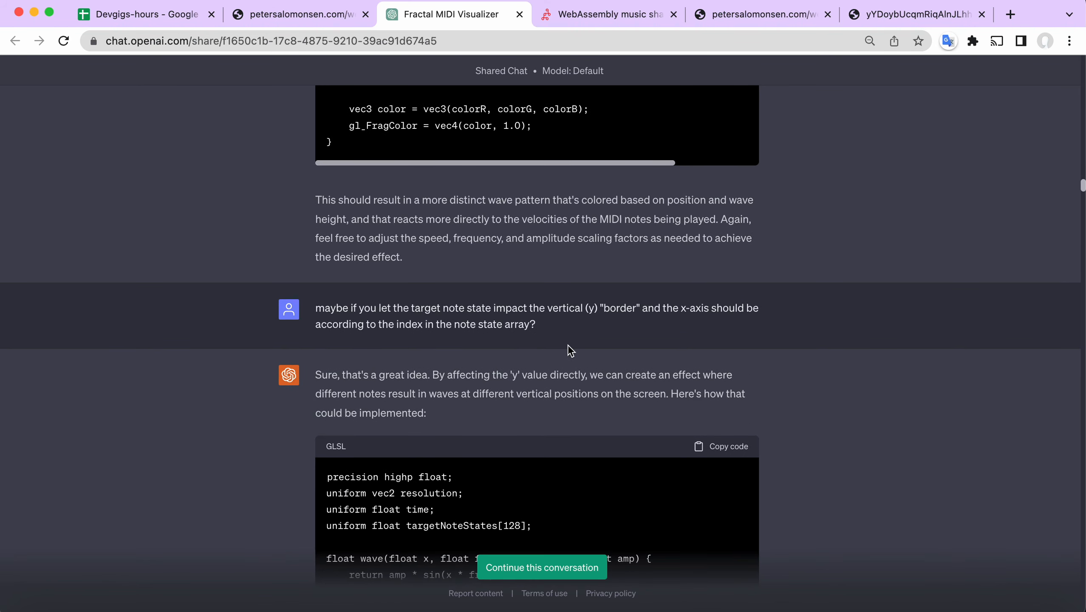
{"action": "mouse_move", "coordinate": [570, 342]}
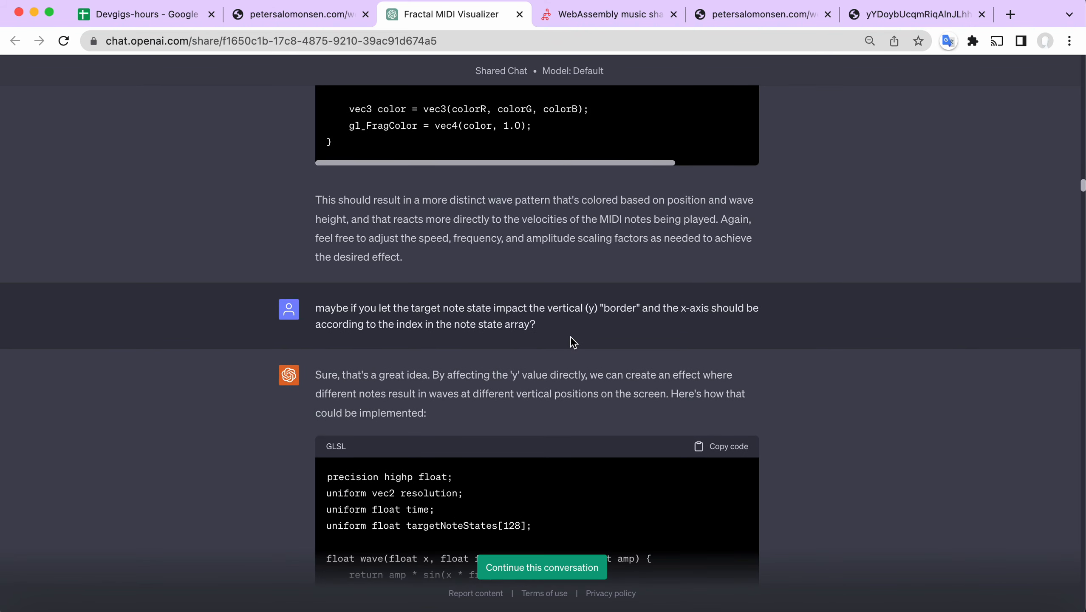
{"action": "scroll", "scroll_direction": "down", "scroll_amount": 3}
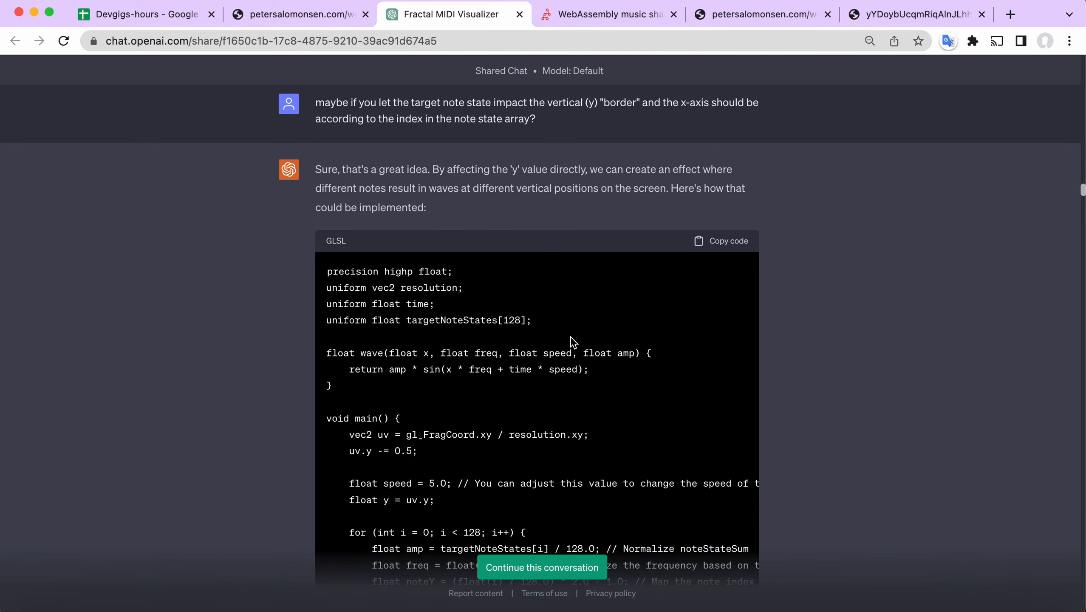
{"action": "scroll", "scroll_direction": "down", "scroll_amount": 3}
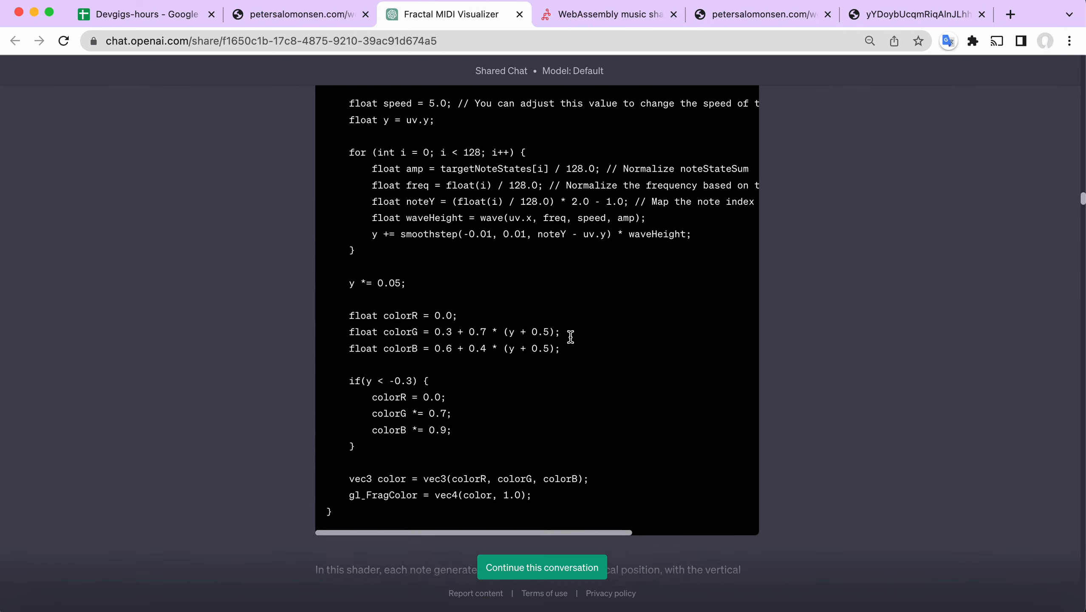
{"action": "scroll", "scroll_direction": "down", "scroll_amount": 3}
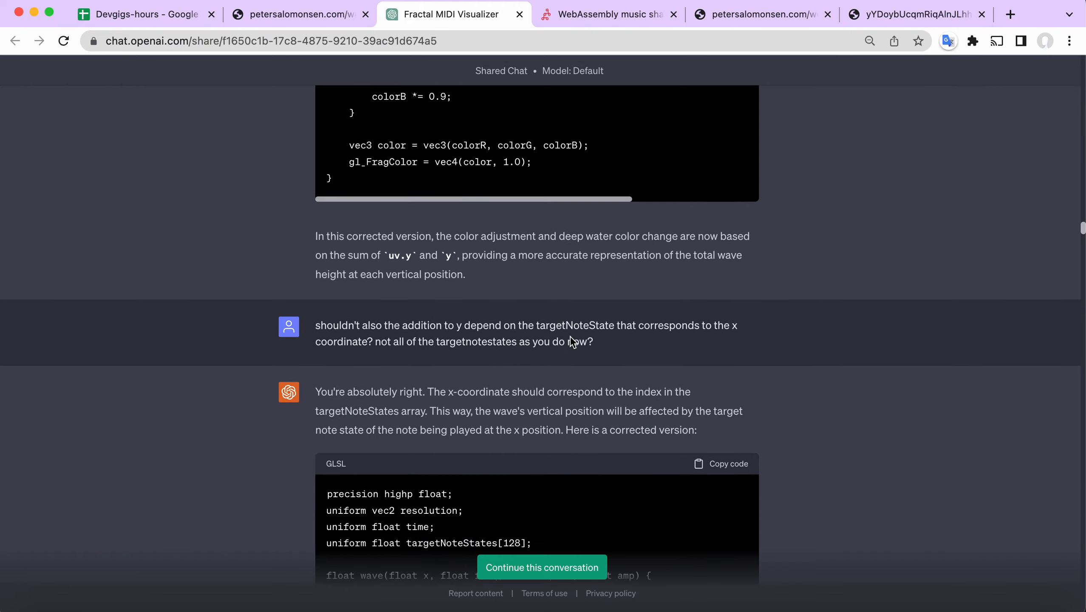
{"action": "scroll", "scroll_direction": "down", "scroll_amount": 3}
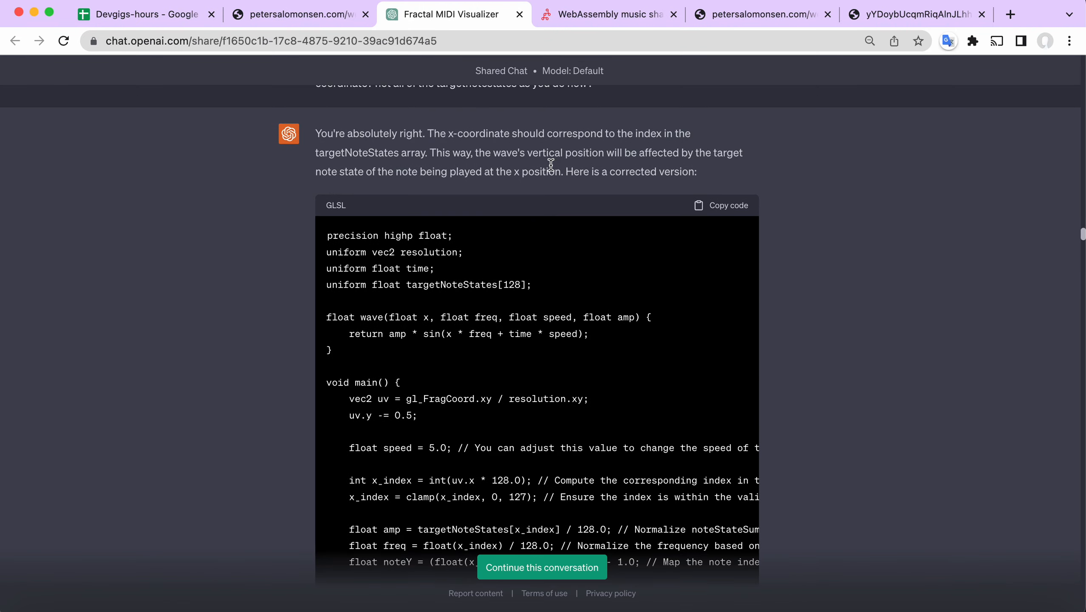
{"action": "scroll", "scroll_direction": "down", "scroll_amount": 3}
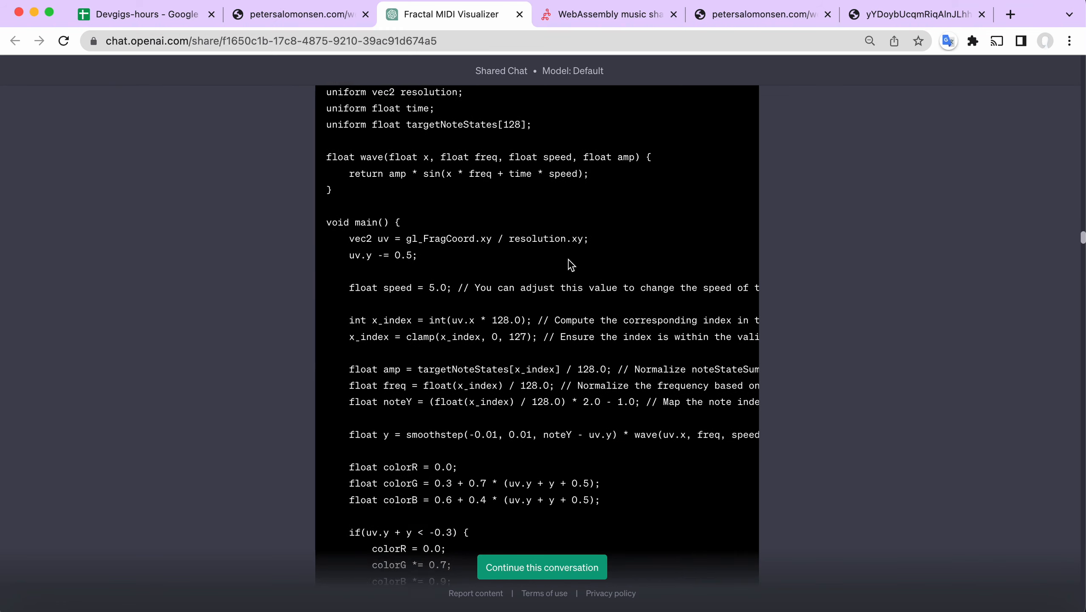
{"action": "scroll", "scroll_direction": "down", "scroll_amount": 3}
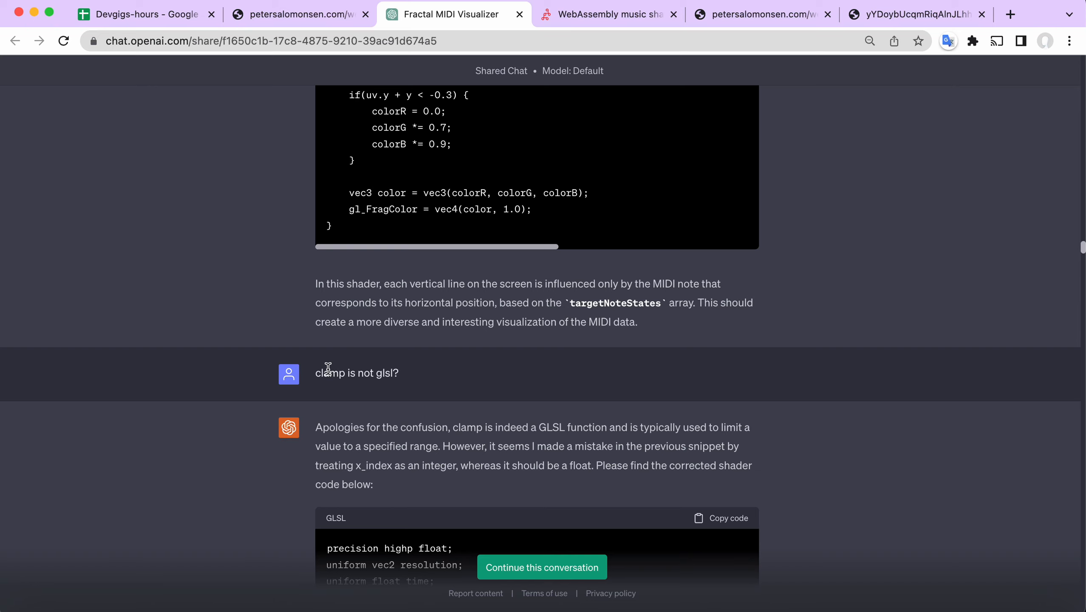
{"action": "scroll", "scroll_direction": "down", "scroll_amount": 3}
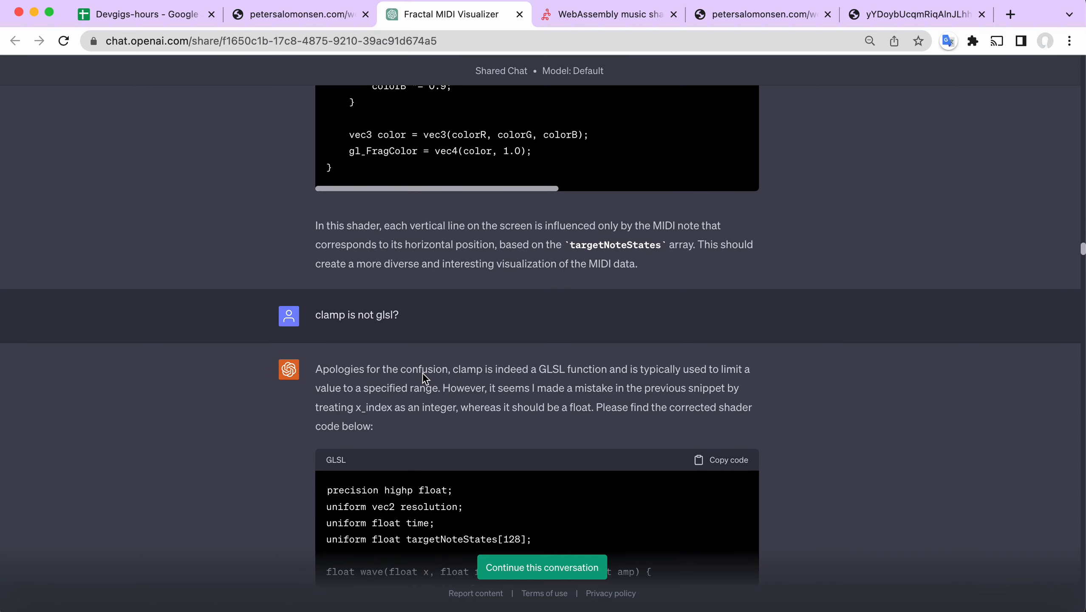
{"action": "scroll", "scroll_direction": "down", "scroll_amount": 3}
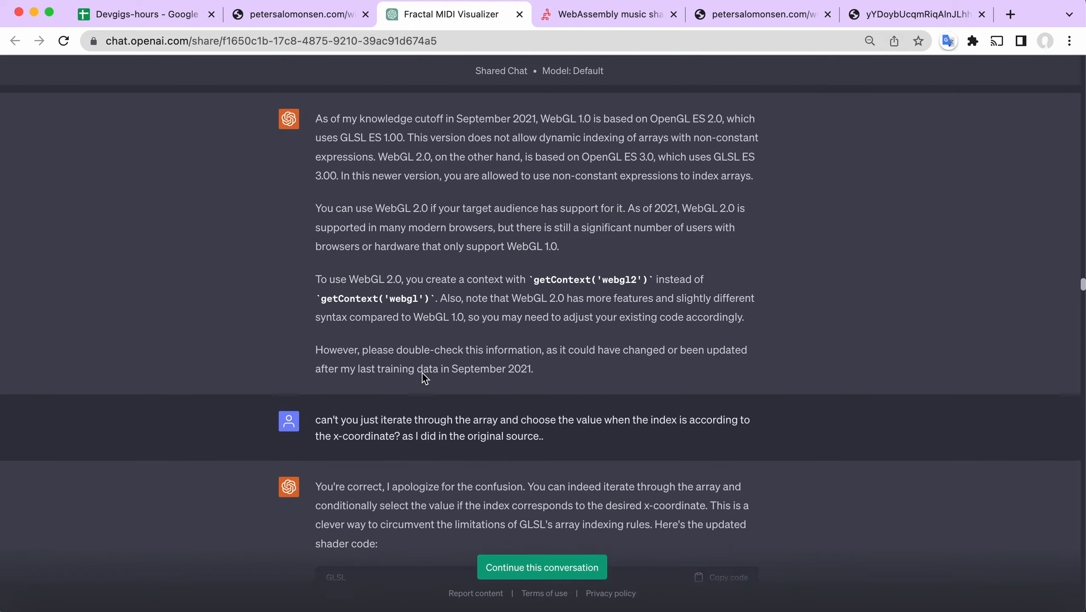
{"action": "scroll", "scroll_direction": "down", "scroll_amount": 3}
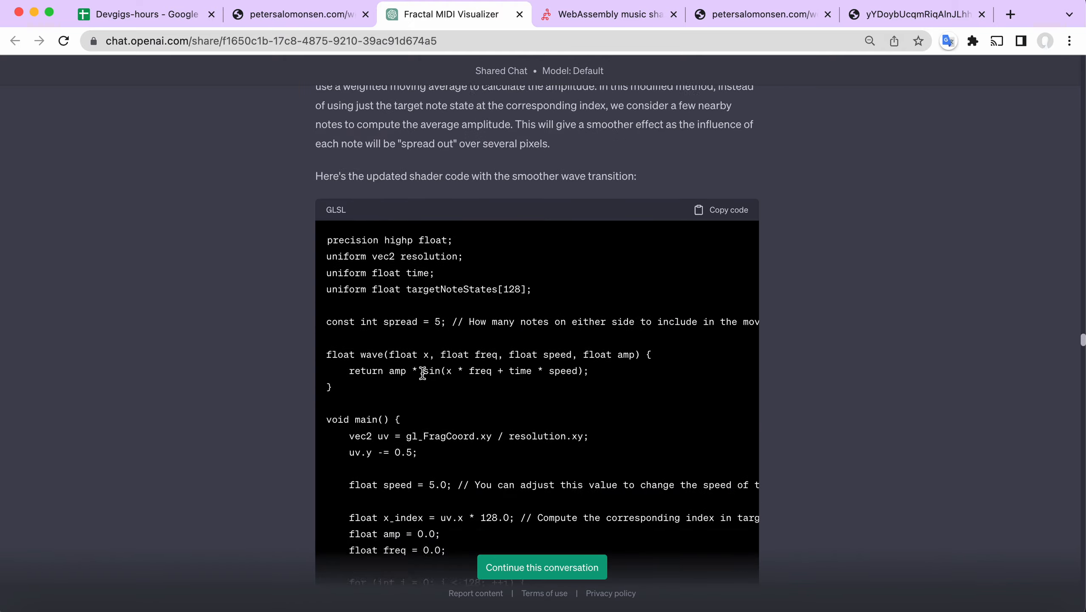
{"action": "scroll", "scroll_direction": "down", "scroll_amount": 3}
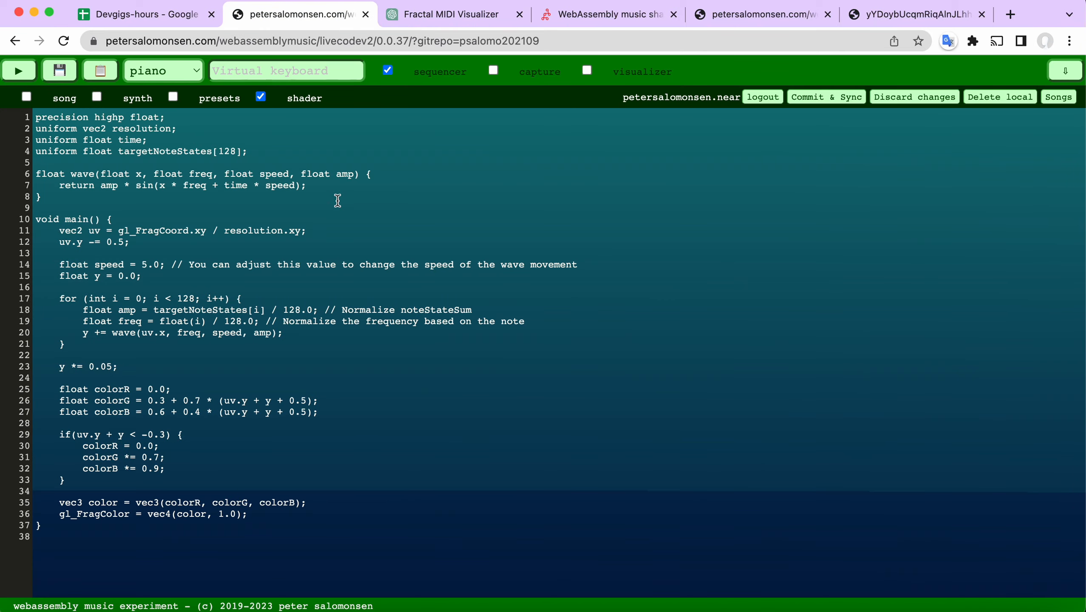
Preview the day/night colour-cycle shader by starting playback, then stop it.
{"action": "scroll", "scroll_direction": "down", "scroll_amount": 3}
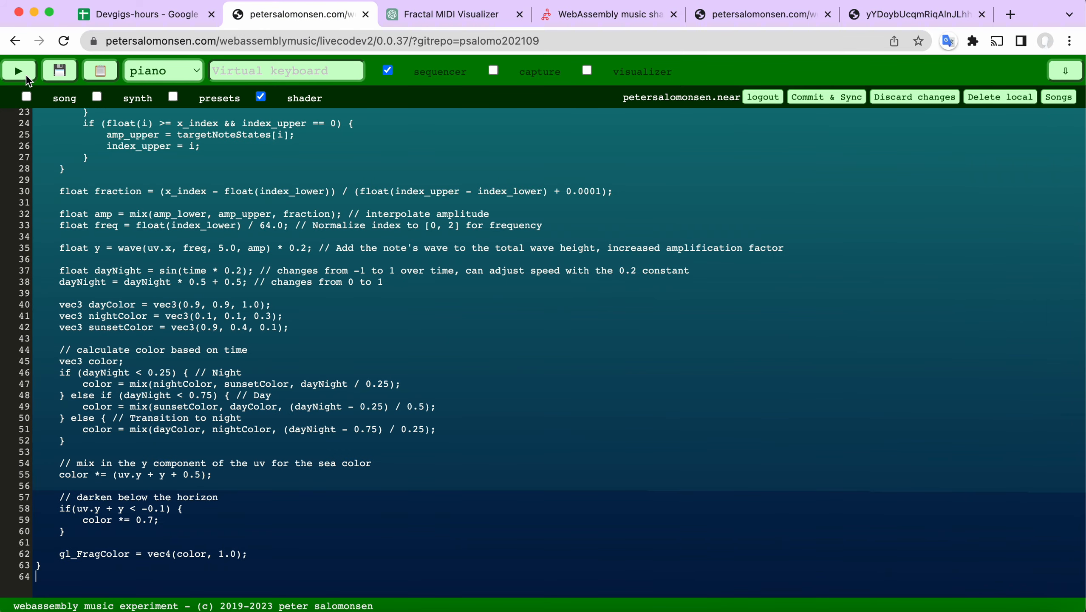
{"action": "left_click", "coordinate": [19, 70]}
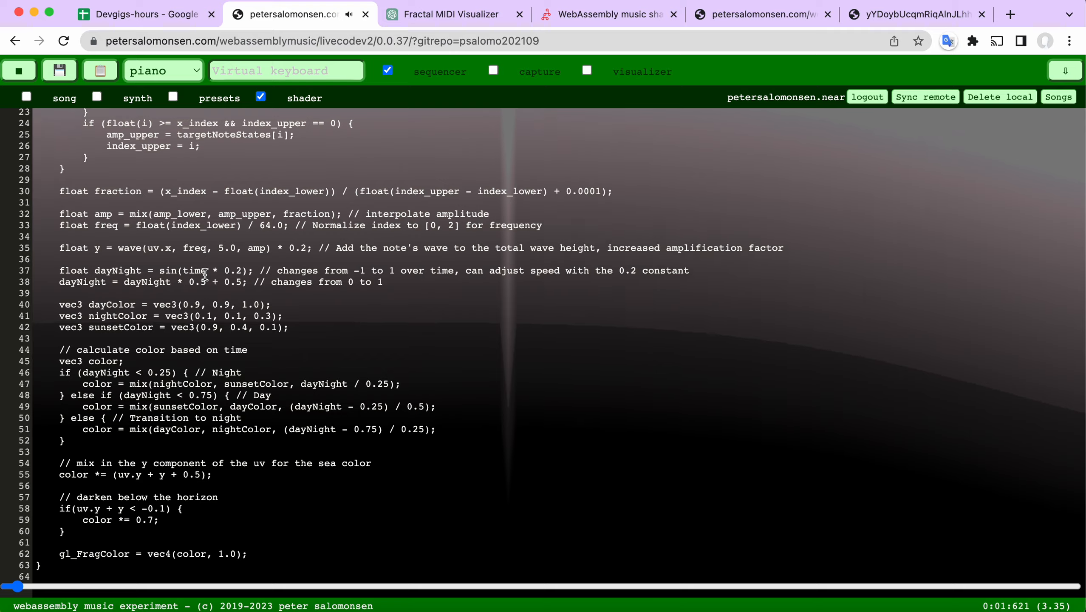
{"action": "left_click", "coordinate": [19, 70]}
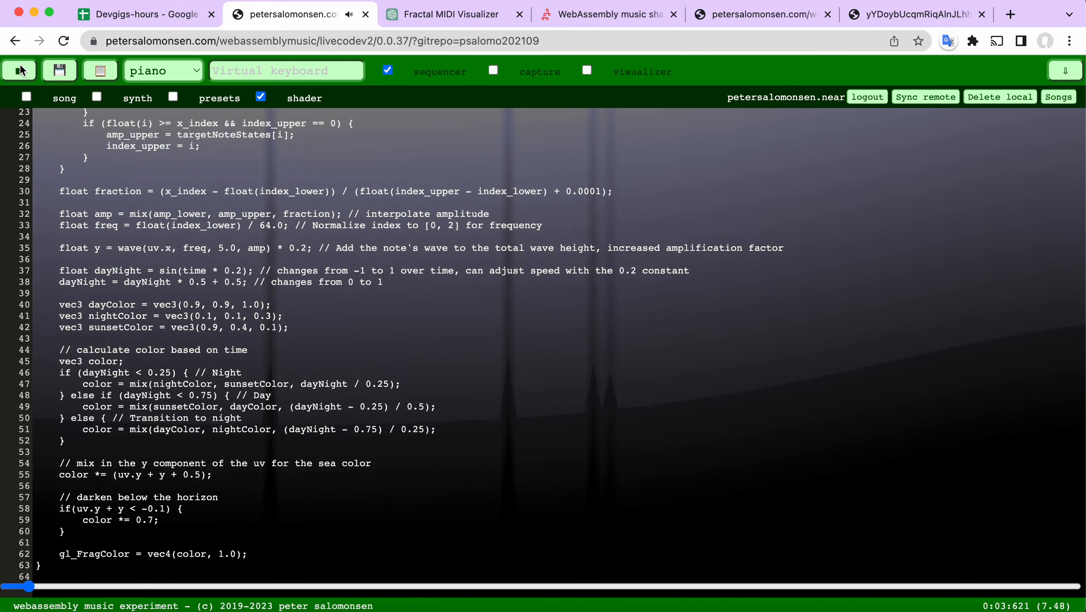
{"action": "left_click", "coordinate": [20, 69]}
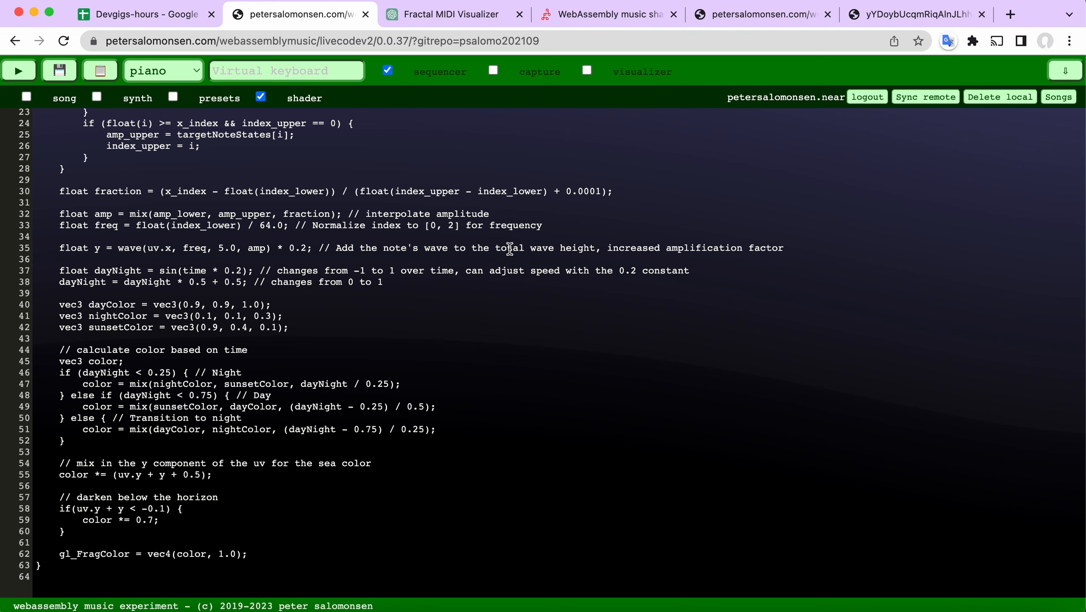
{"action": "mouse_move", "coordinate": [454, 14]}
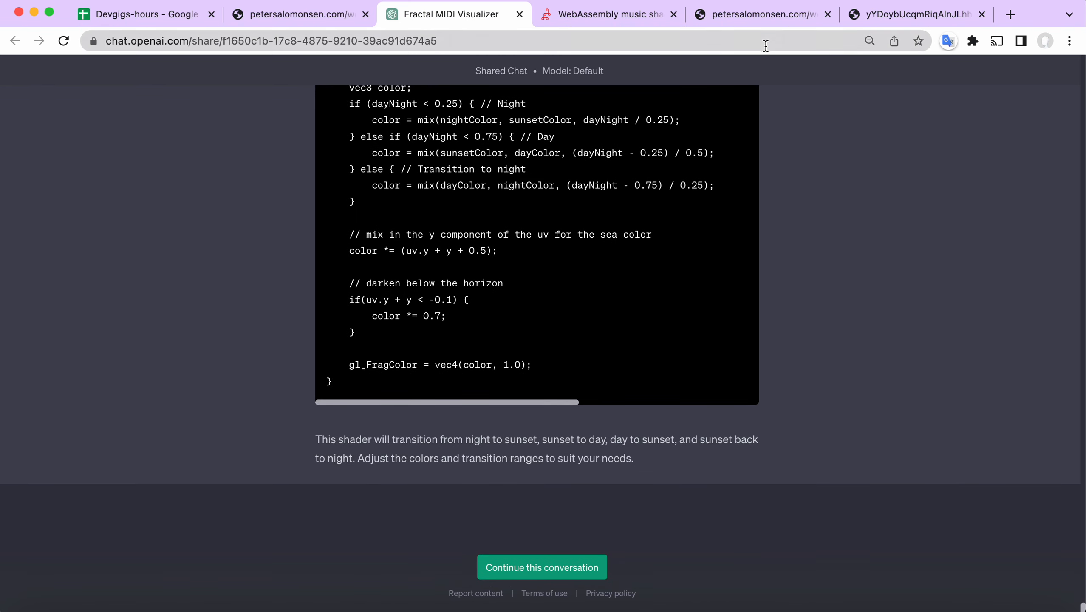
{"action": "left_click", "coordinate": [762, 14]}
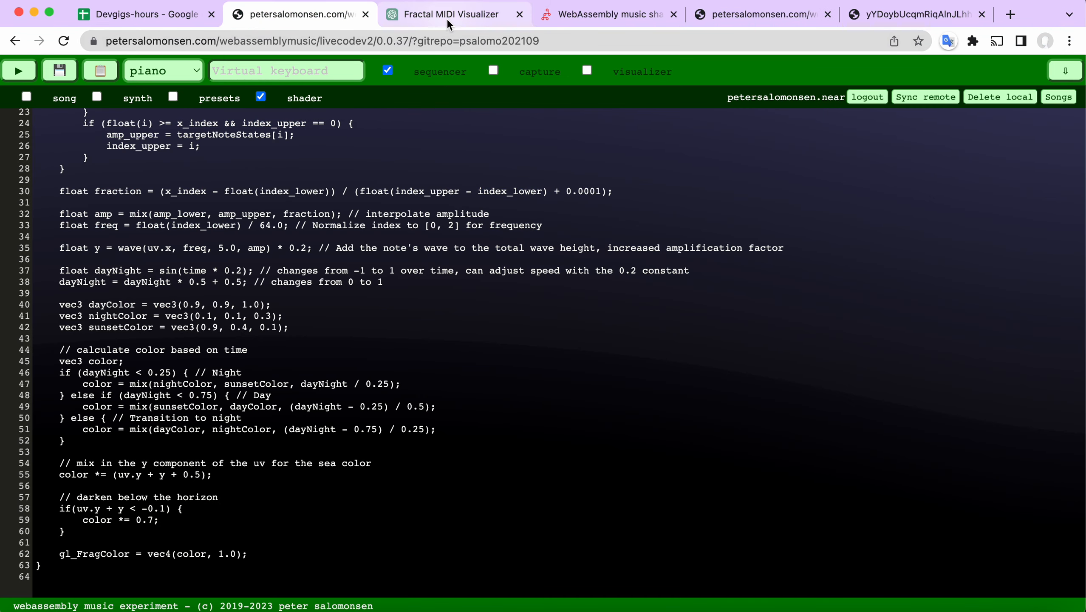
{"action": "left_click", "coordinate": [454, 14]}
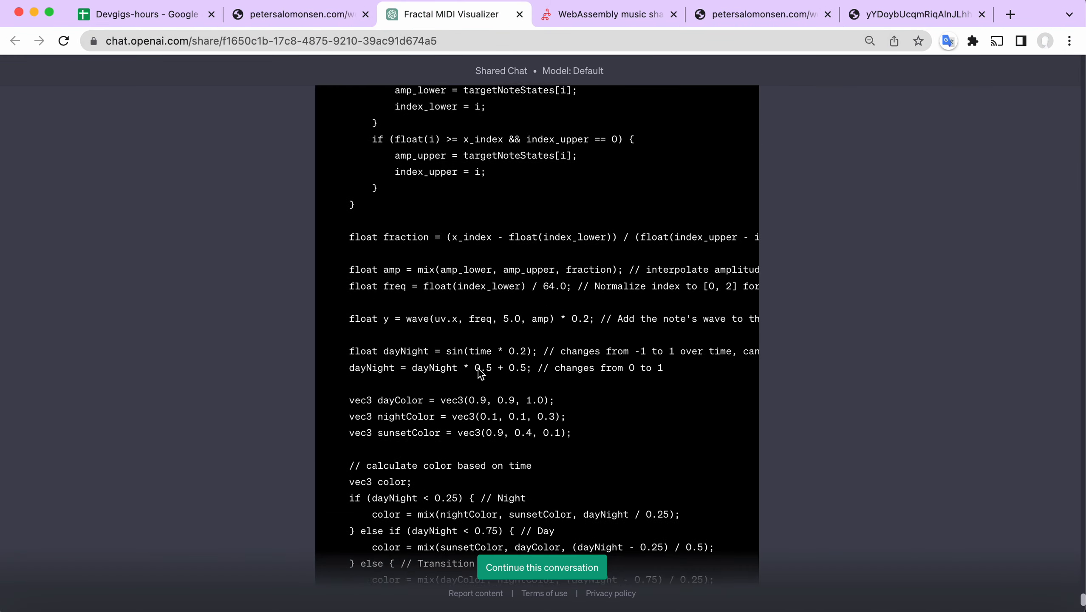
{"action": "scroll", "scroll_direction": "down", "scroll_amount": 3}
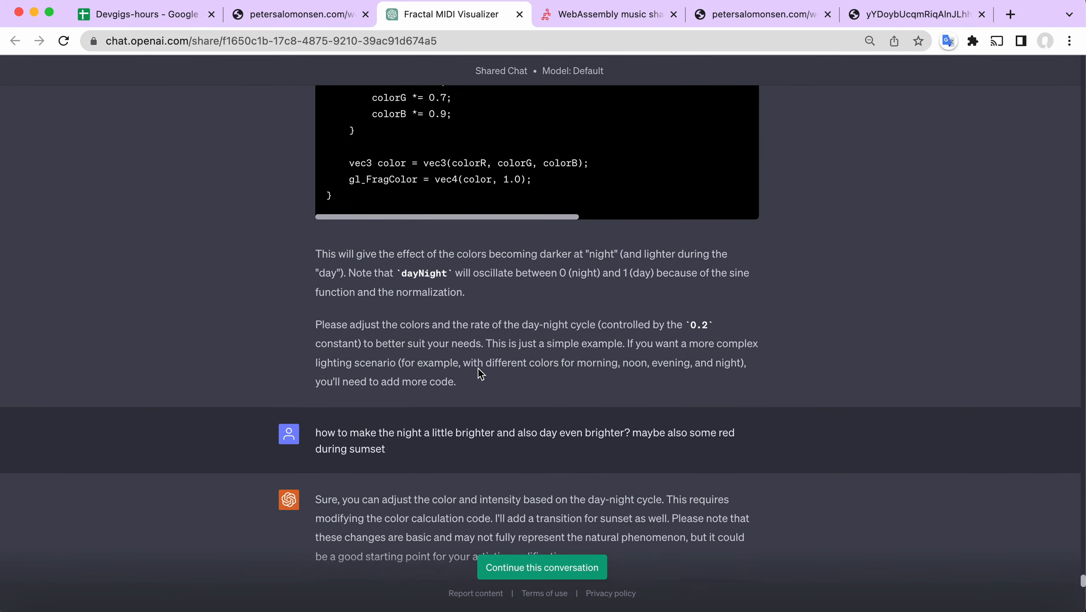
{"action": "scroll", "scroll_direction": "down", "scroll_amount": 3}
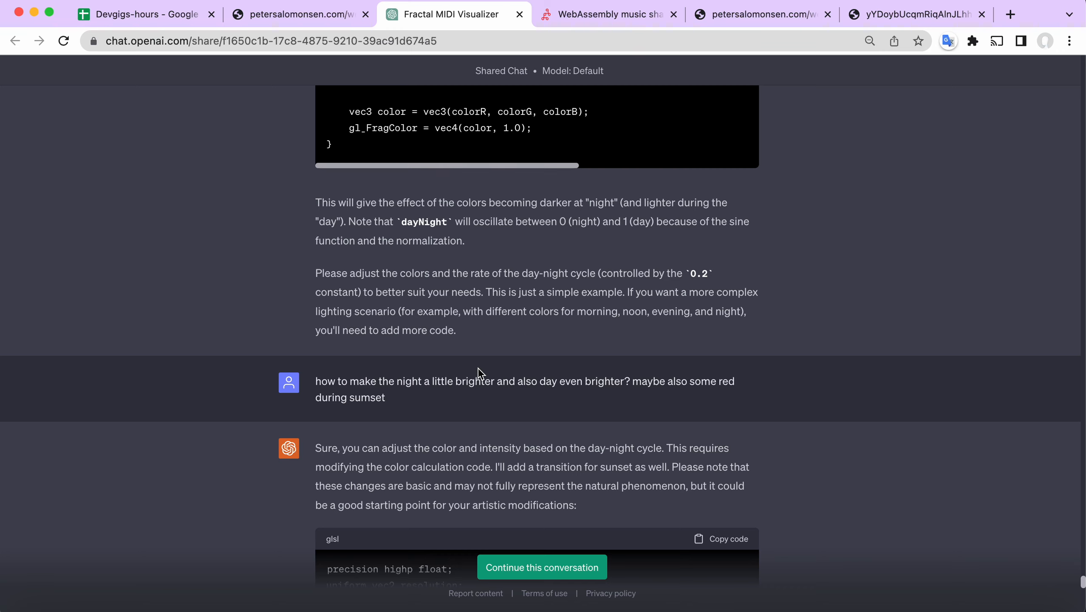
{"action": "mouse_move", "coordinate": [618, 178]}
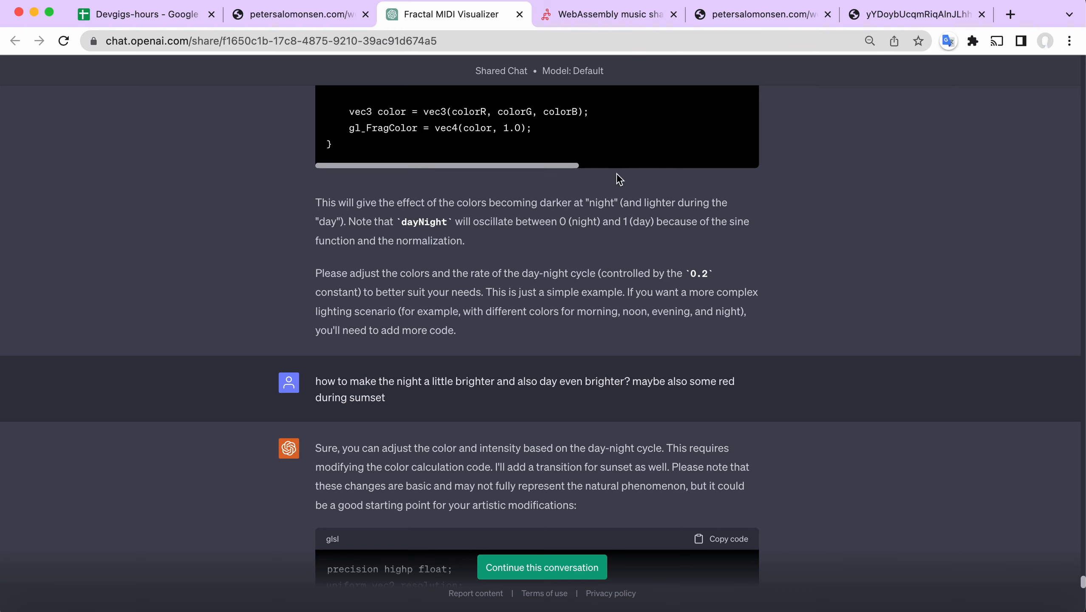